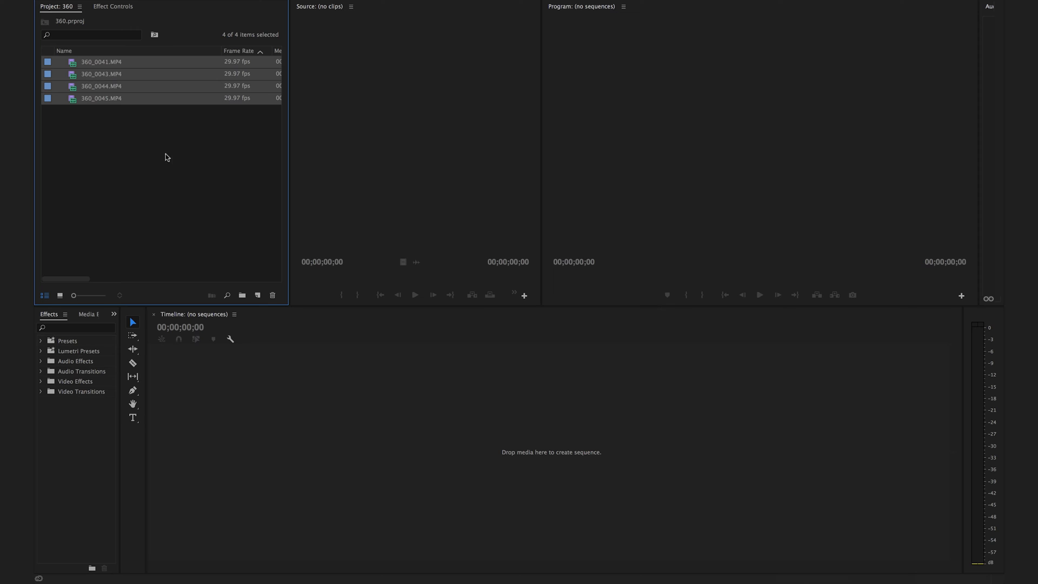
pyautogui.moveTo(74, 86)
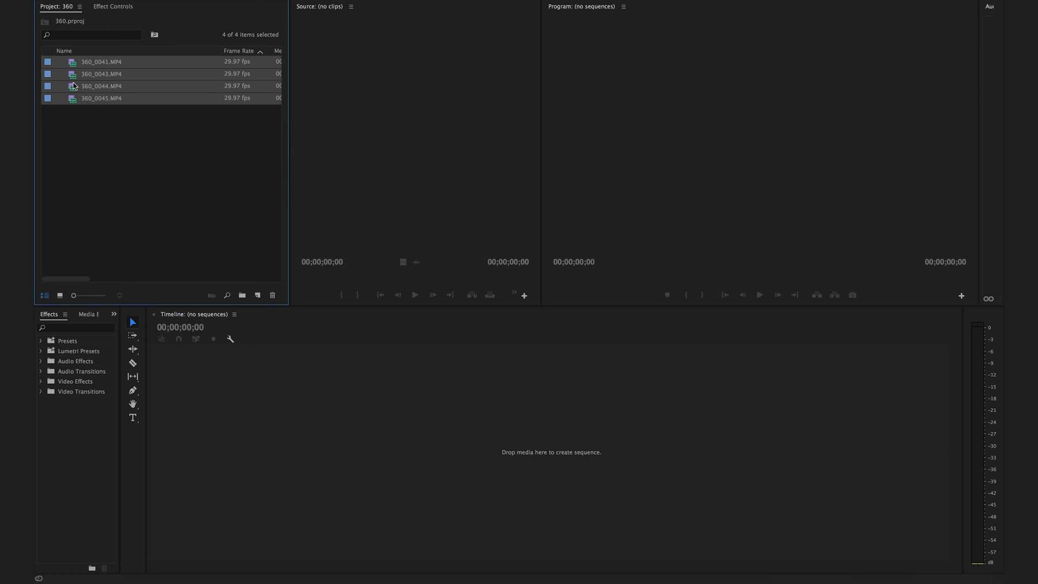
# Step: Deselect the four imported 360 cruise clips in the Project panel
pyautogui.click(75, 212)
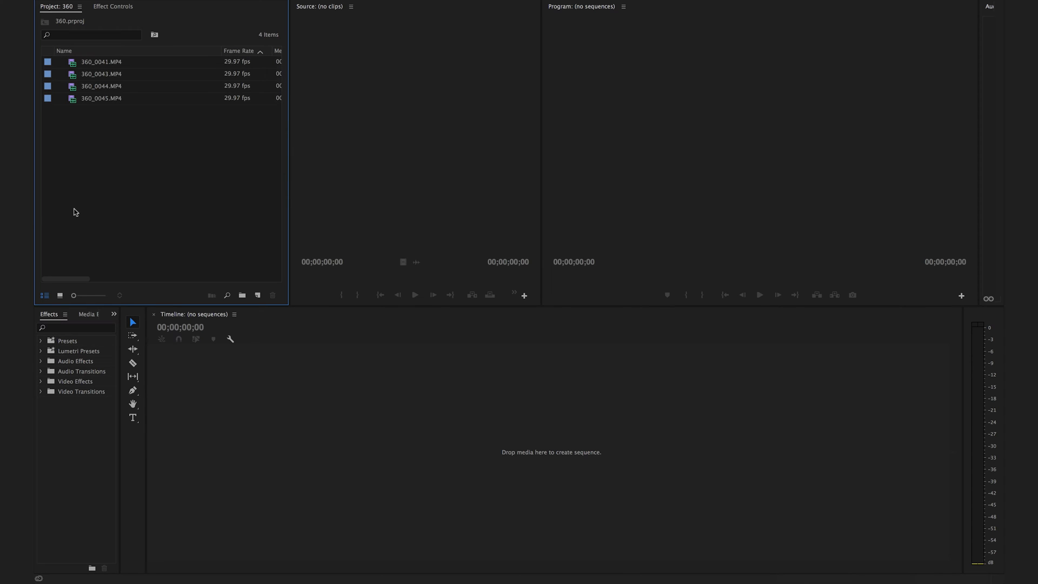
pyautogui.moveTo(132, 137)
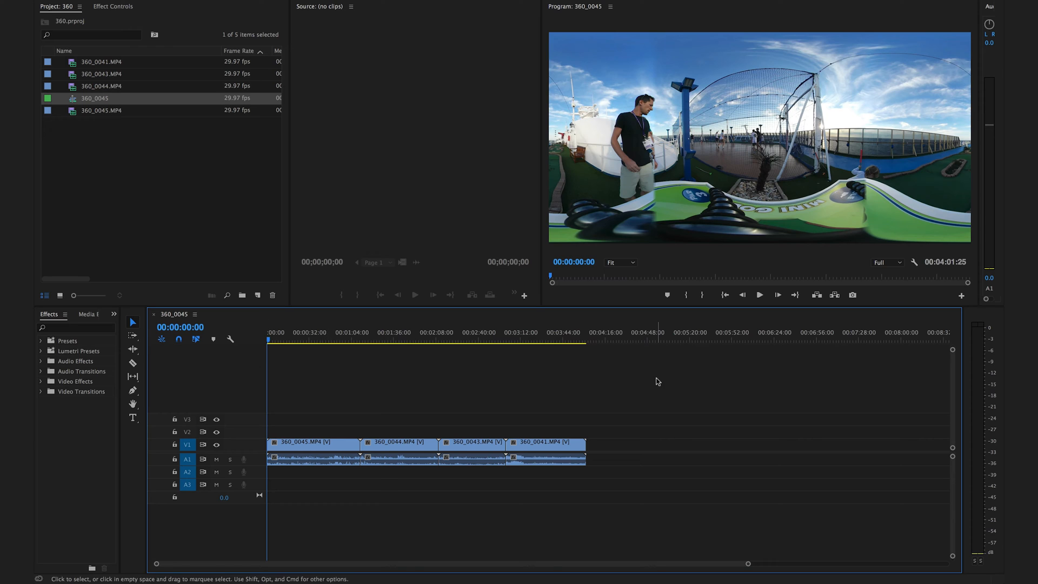
pyautogui.moveTo(257, 295)
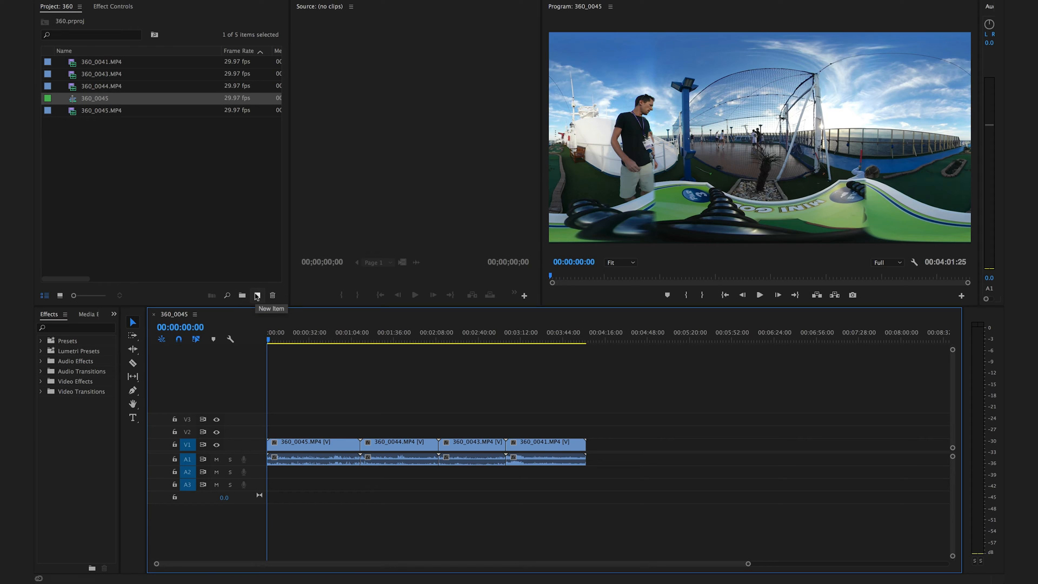
pyautogui.moveTo(103, 131)
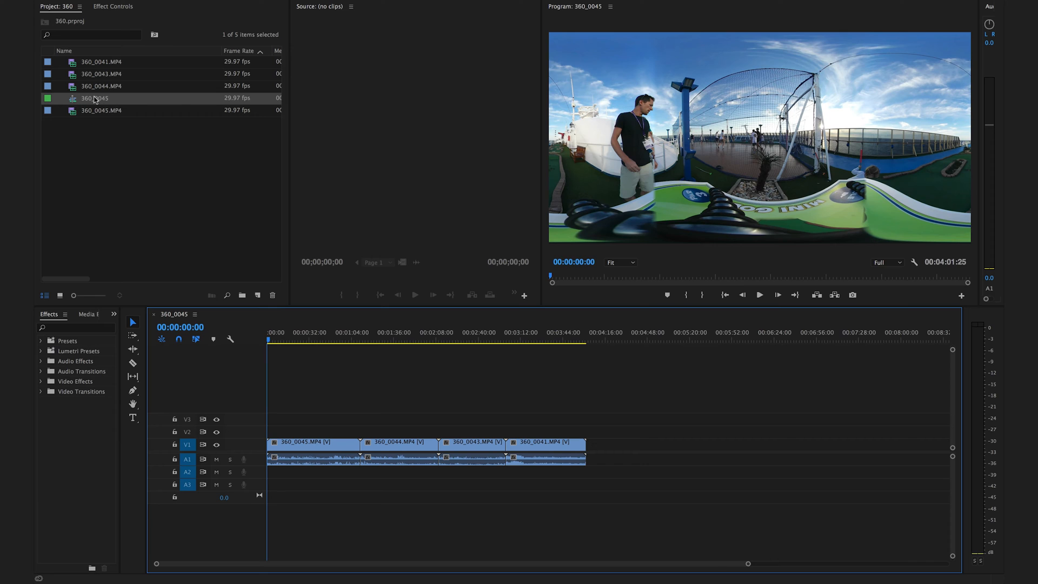
pyautogui.moveTo(95, 98)
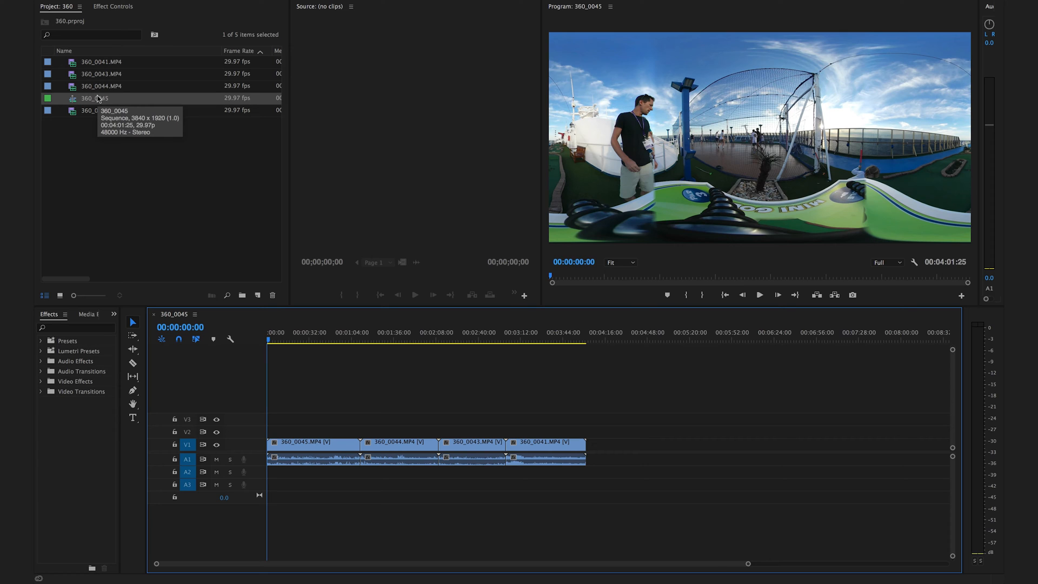
pyautogui.moveTo(98, 98)
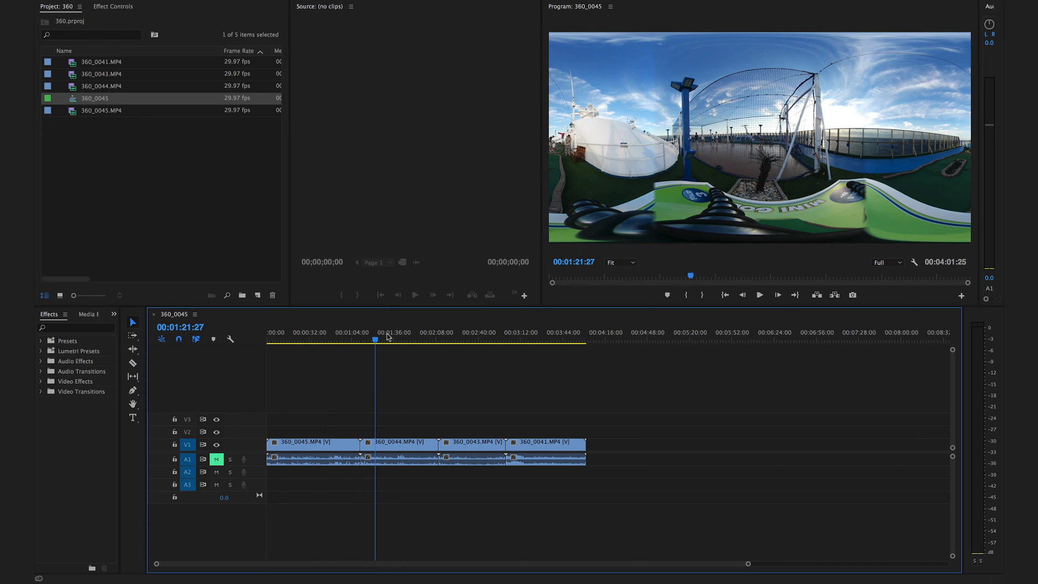
# Step: Scrub the cruise footage (1:21, 3:38, 3:01, 2:15) and set playback resolution to 1/4
pyautogui.click(522, 340)
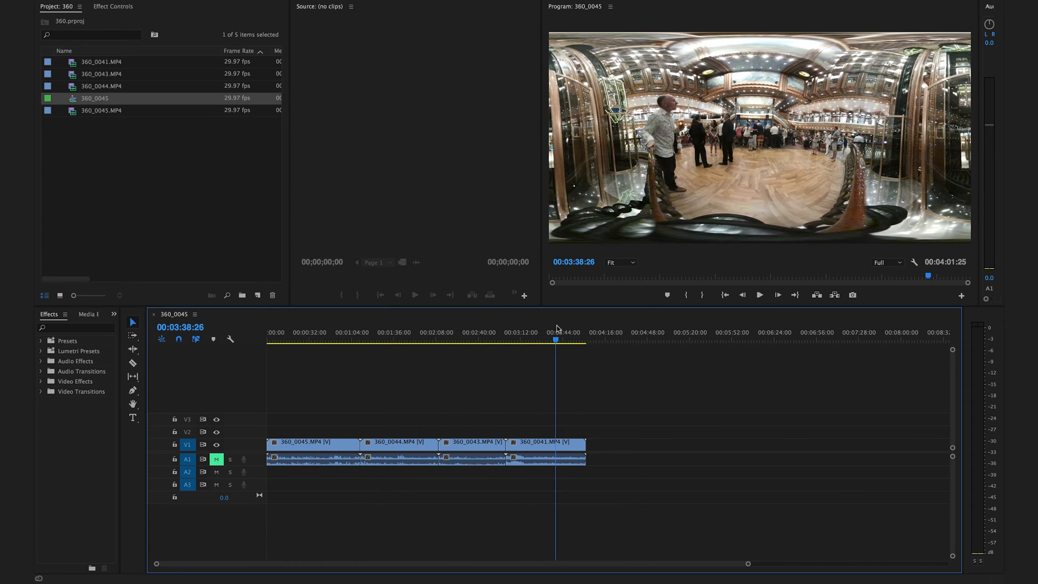
pyautogui.click(507, 339)
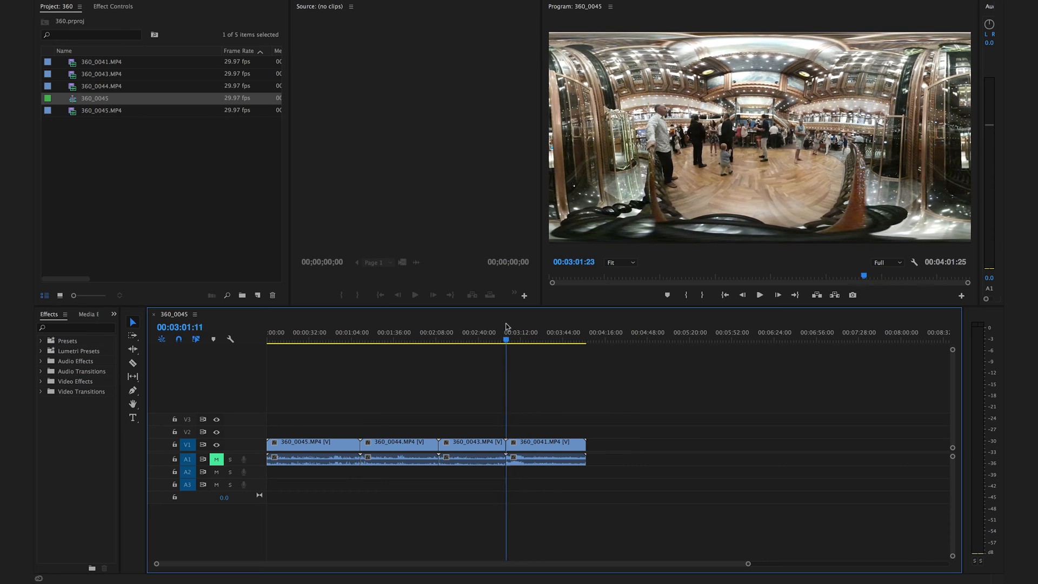
pyautogui.click(441, 339)
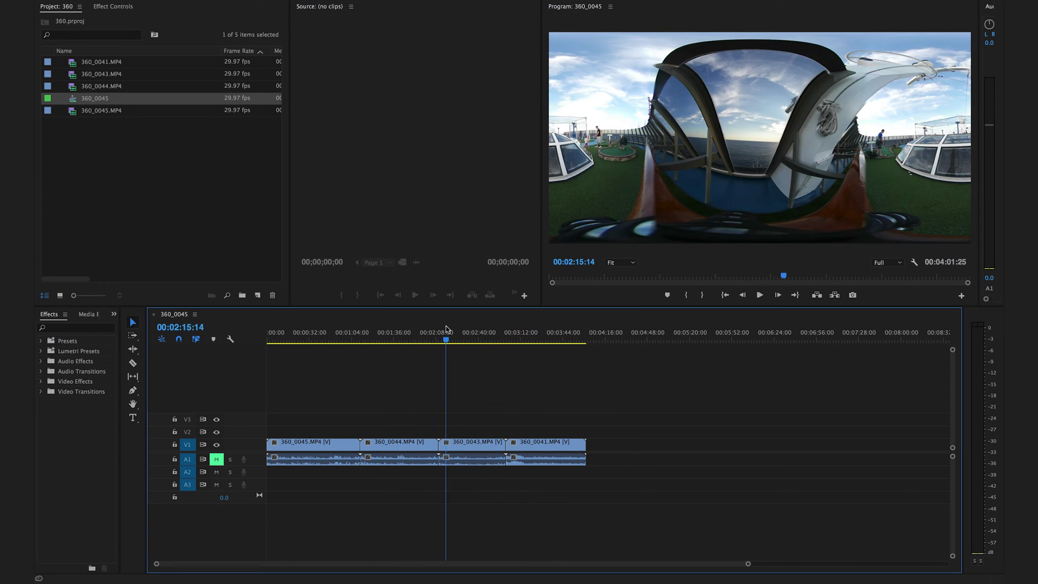
pyautogui.click(416, 338)
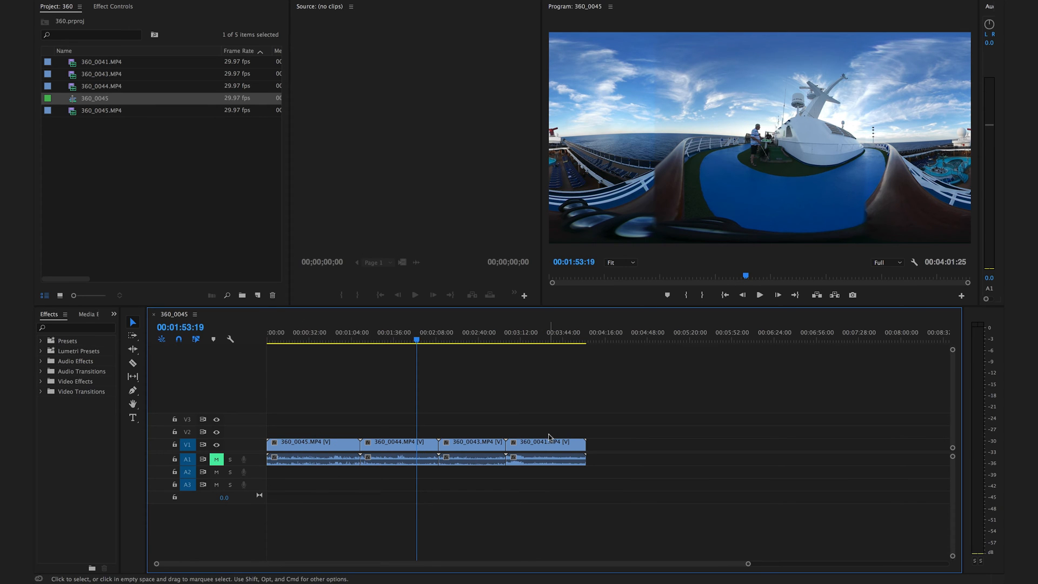
pyautogui.moveTo(239, 455)
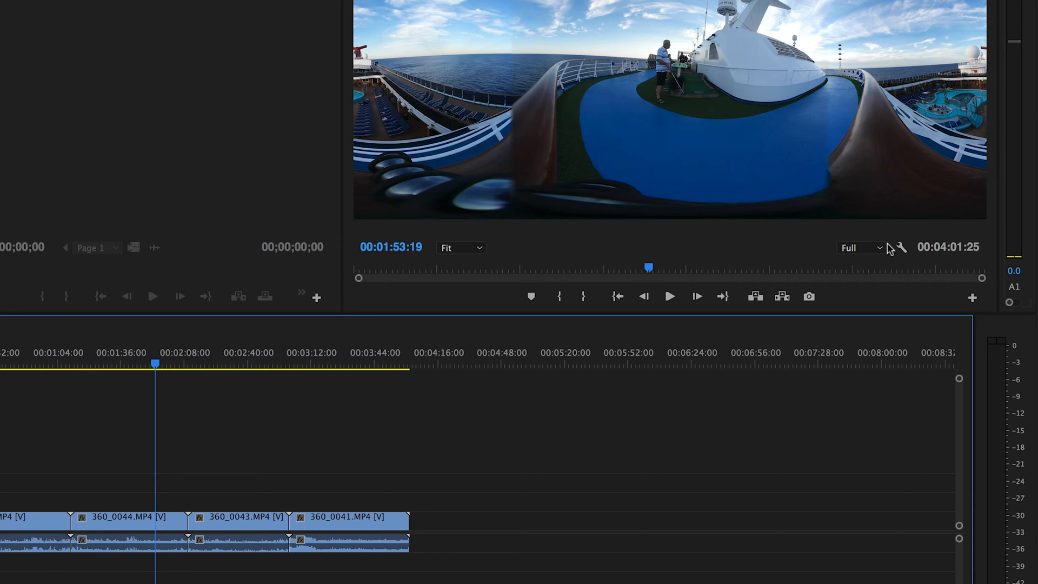
pyautogui.click(861, 248)
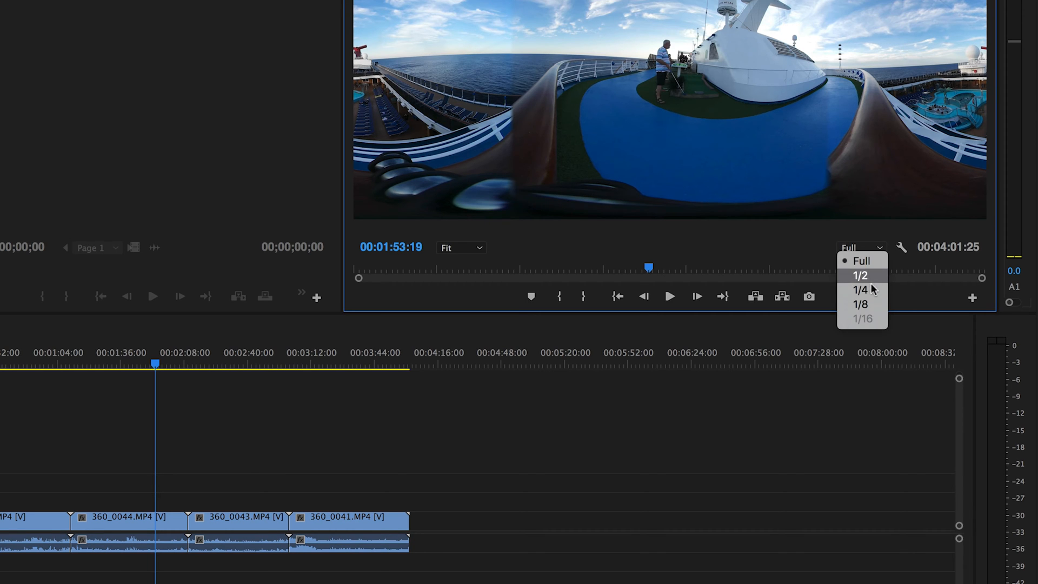
pyautogui.moveTo(861, 289)
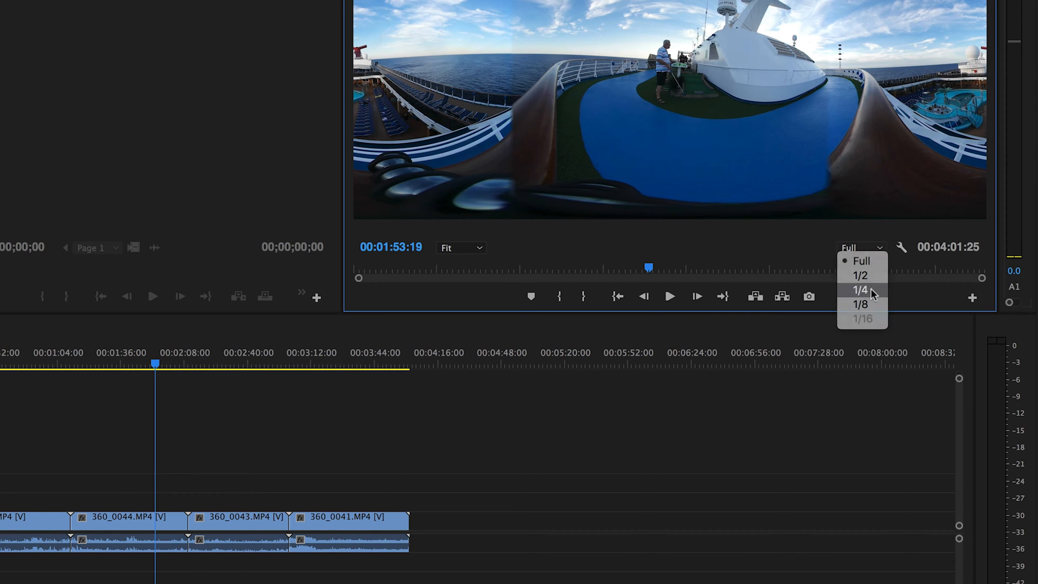
pyautogui.click(861, 290)
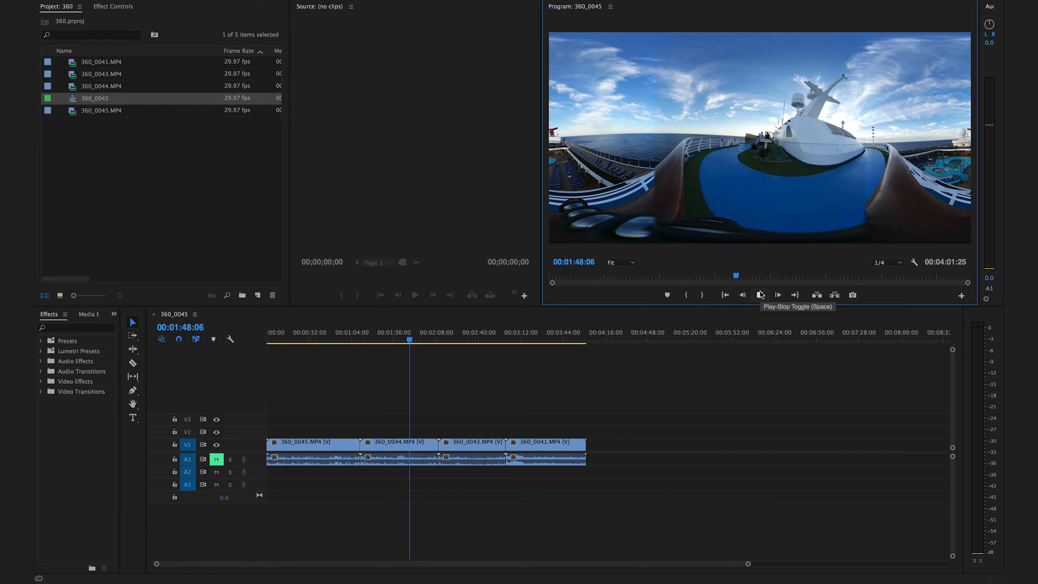
pyautogui.click(778, 295)
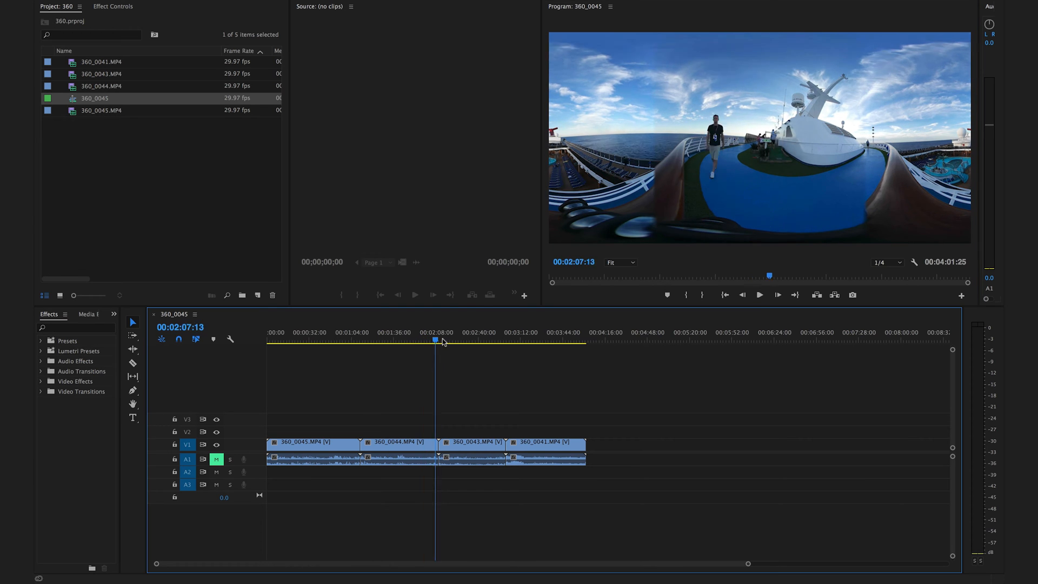
pyautogui.click(292, 339)
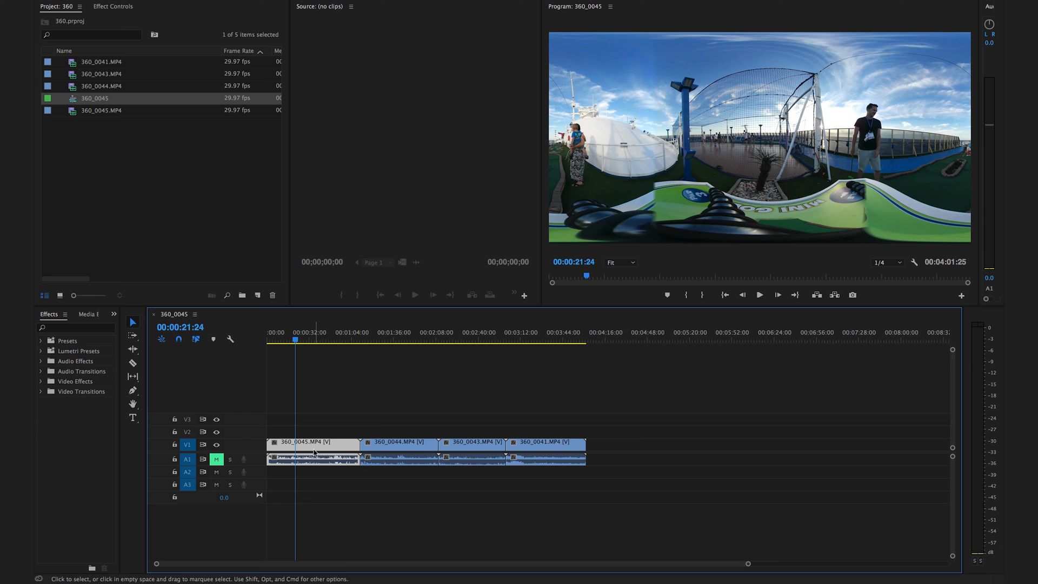
pyautogui.click(310, 339)
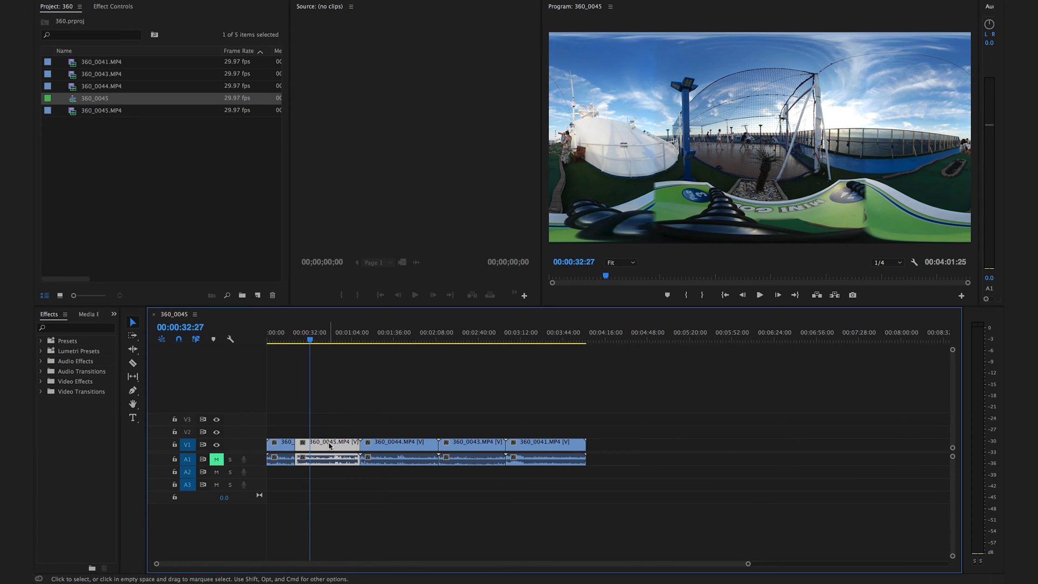
pyautogui.click(417, 339)
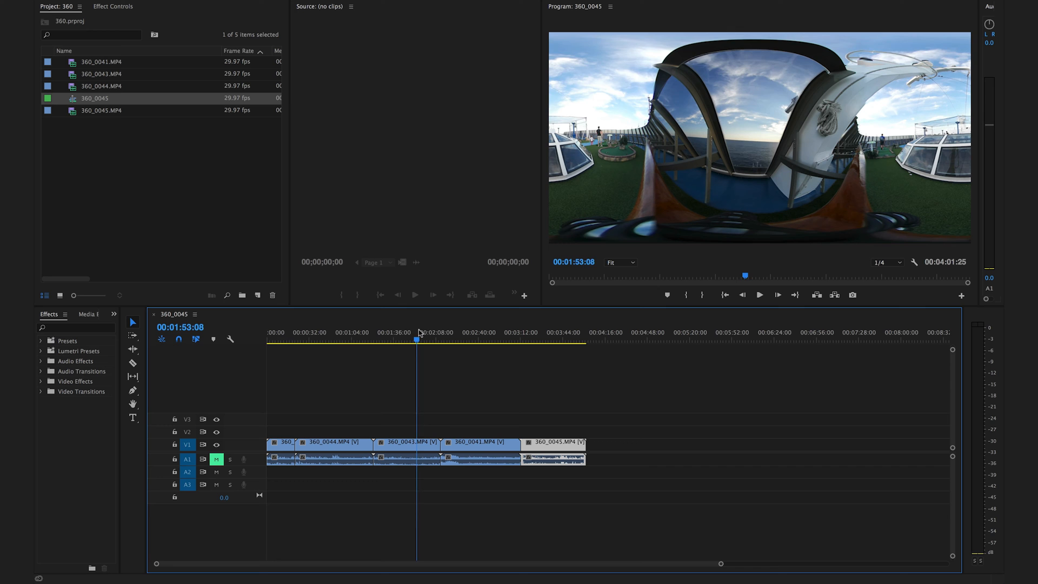
pyautogui.click(484, 340)
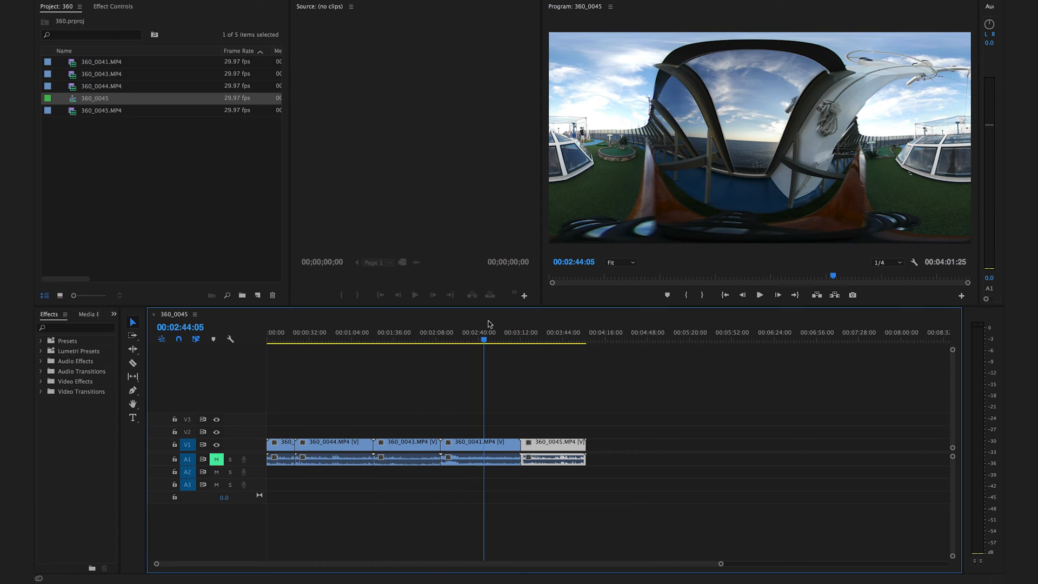
pyautogui.click(540, 340)
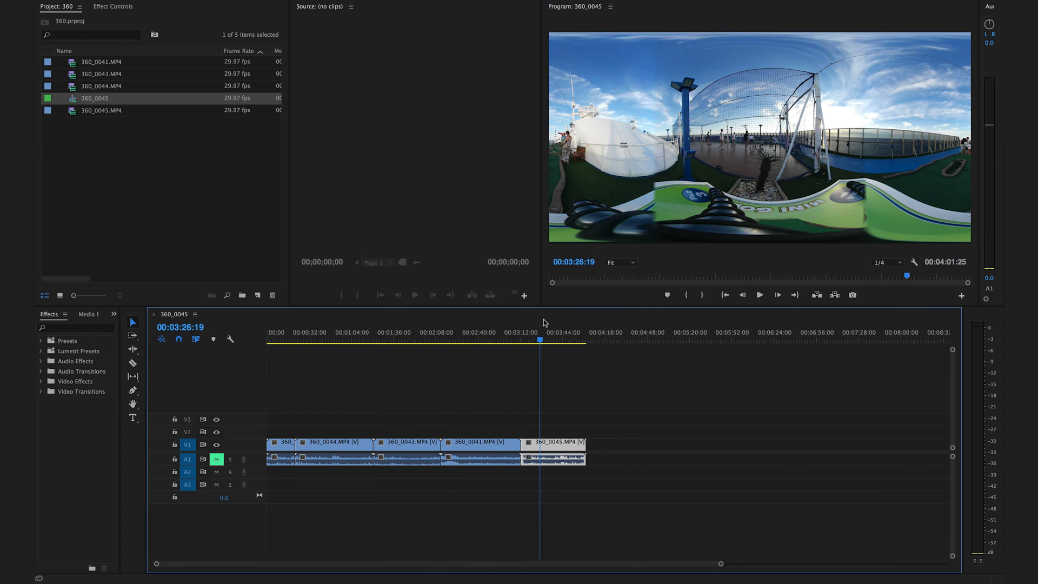
pyautogui.click(449, 340)
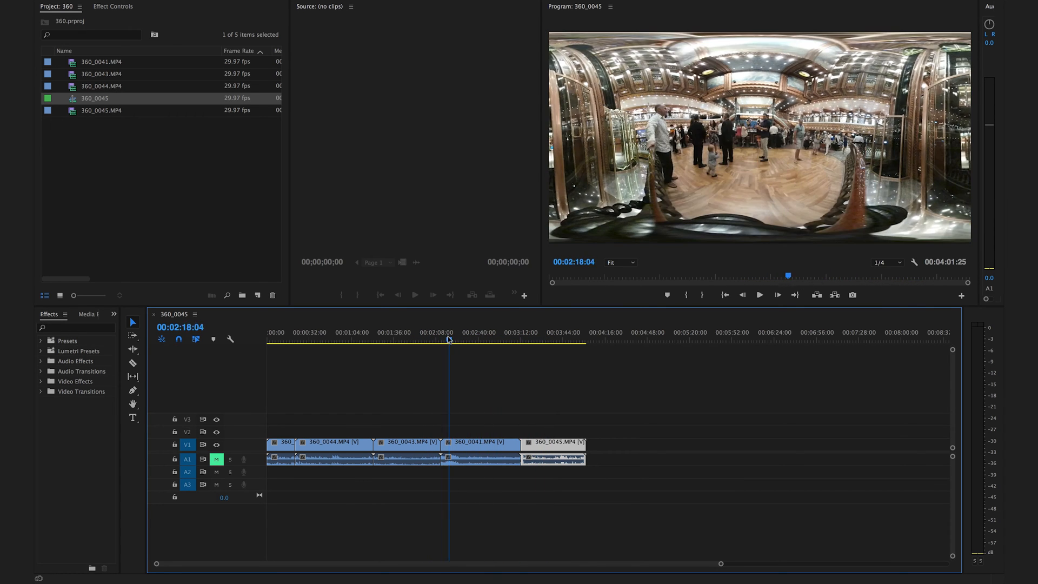
pyautogui.click(356, 340)
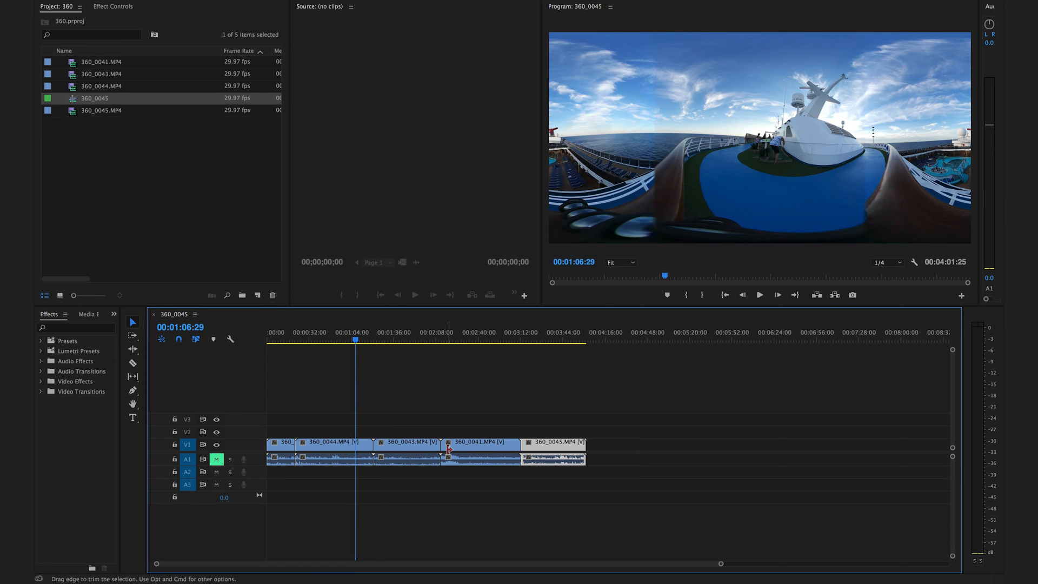
pyautogui.moveTo(912, 266)
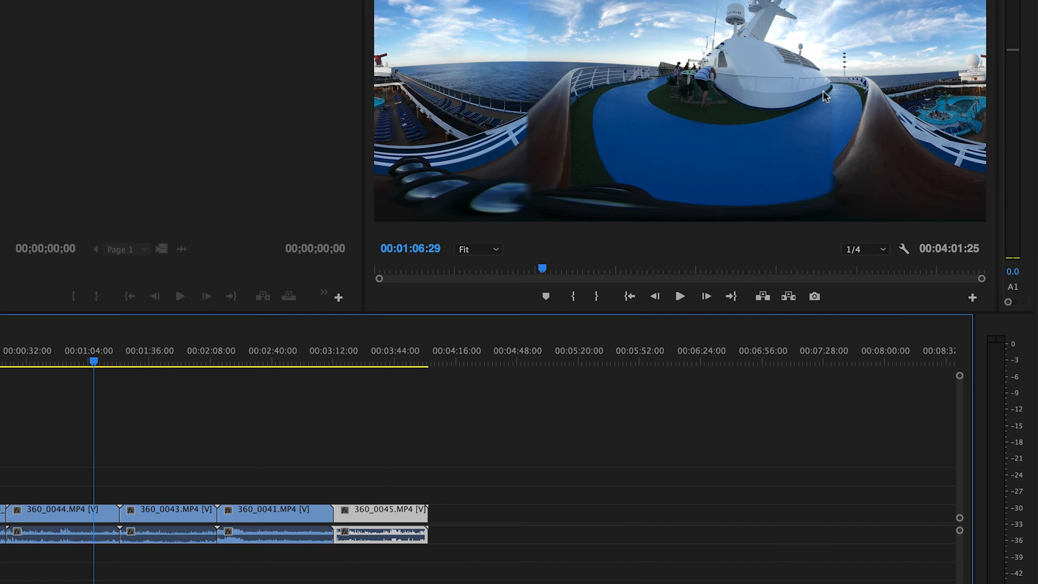
pyautogui.moveTo(905, 250)
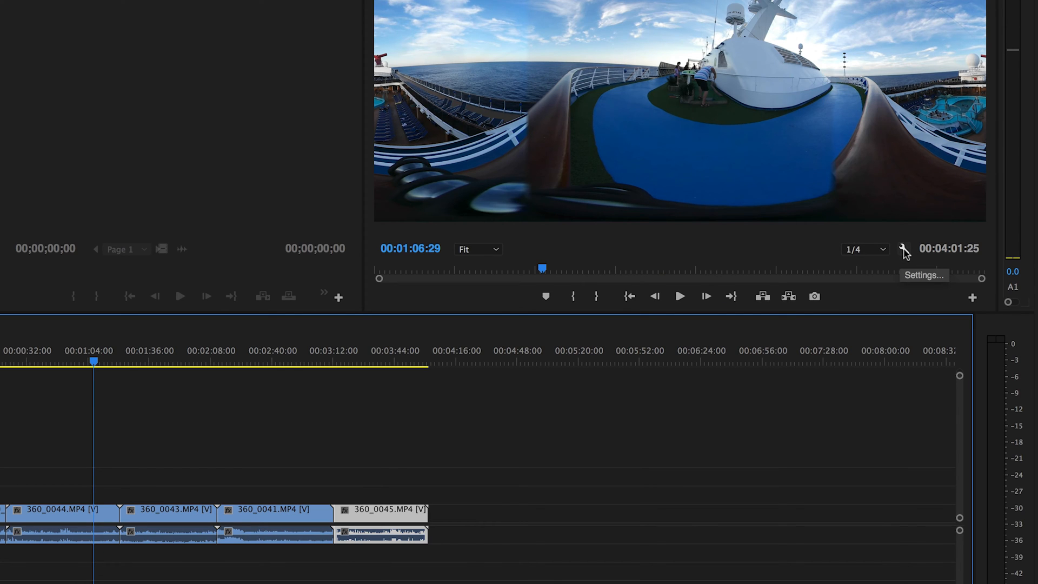
# Step: Enable VR Video in the Program Monitor and drag to look around the deck
pyautogui.click(923, 248)
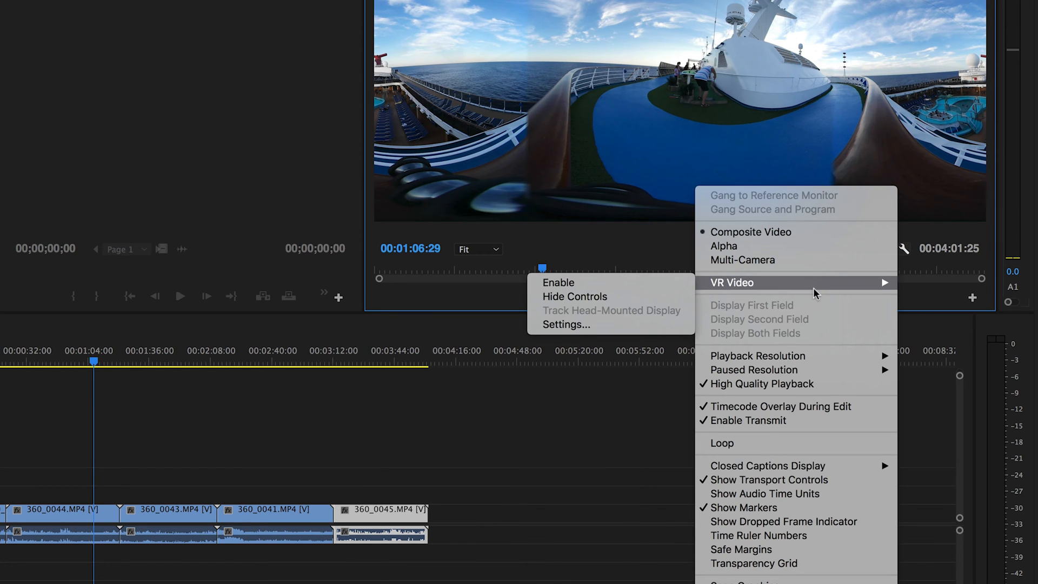
pyautogui.moveTo(626, 307)
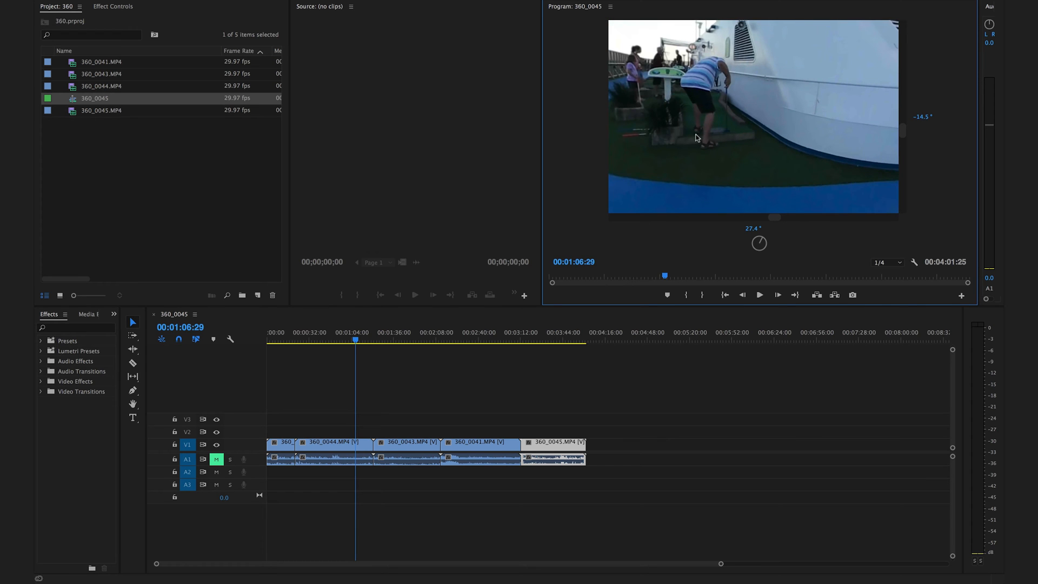
pyautogui.click(759, 295)
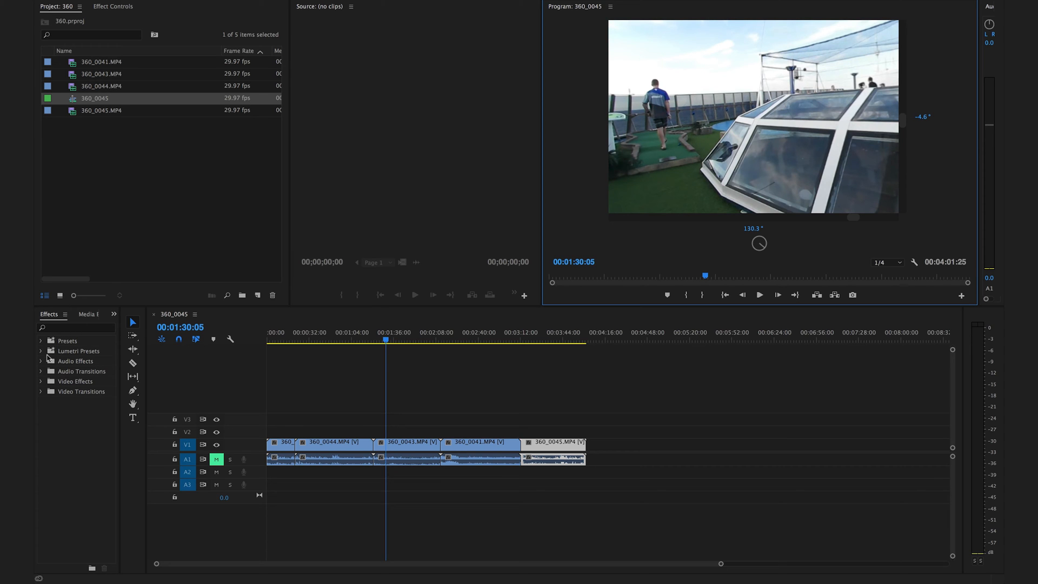
# Step: Apply Lumetri Color from Video Effects > Color Correction and expand its Curves section
pyautogui.click(41, 380)
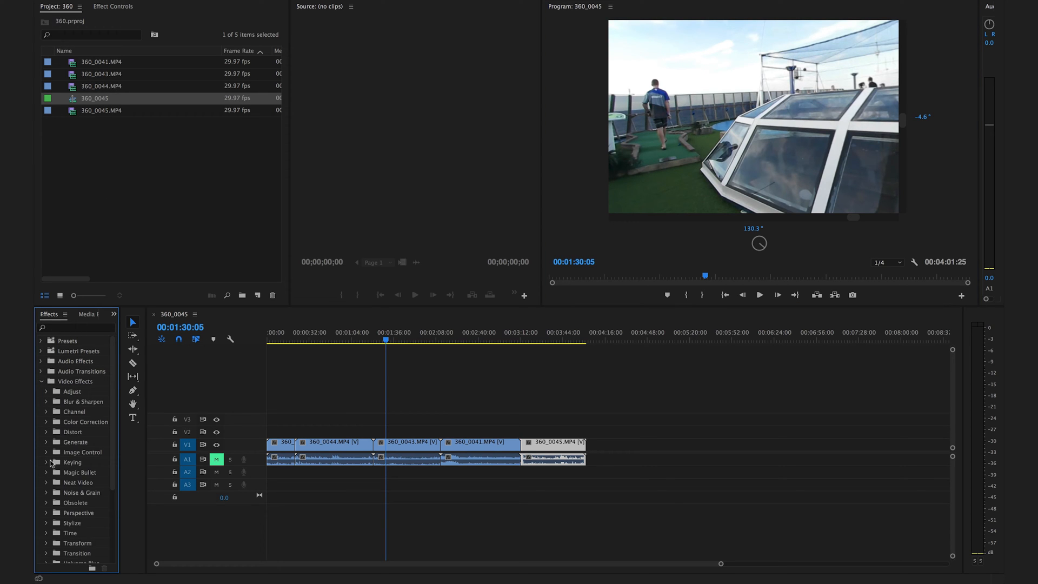
pyautogui.click(46, 422)
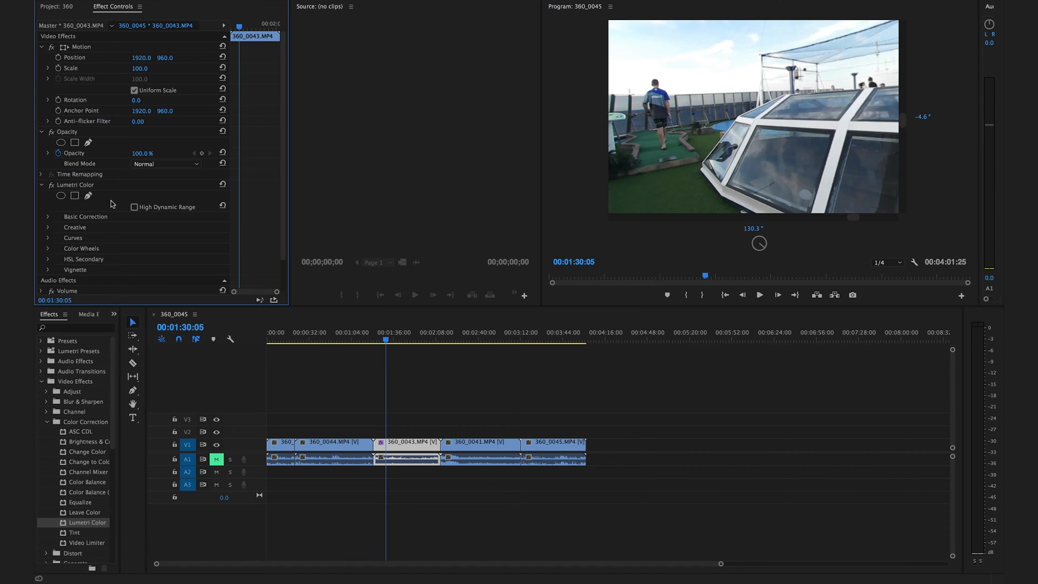
pyautogui.click(48, 238)
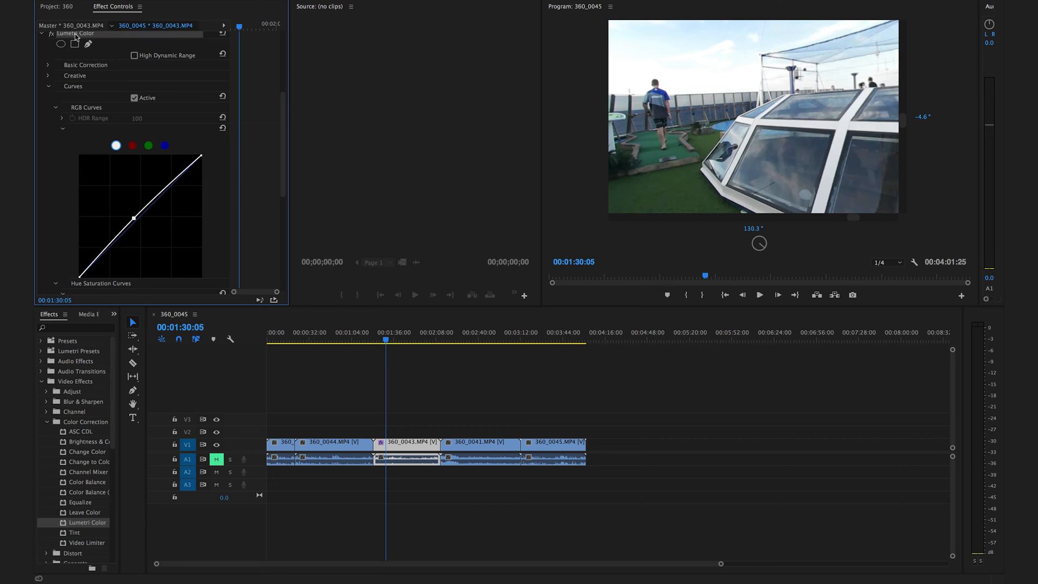
# Step: Open the File menu to import PV LTS.mov into the project
pyautogui.click(56, 6)
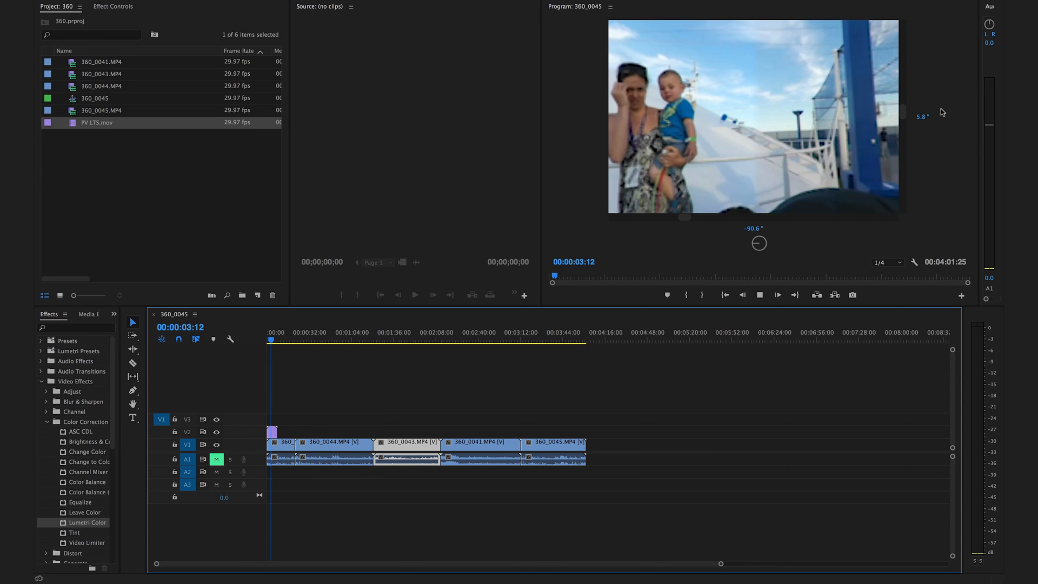
# Step: Disable VR Video and show Effect Controls for PV LTS.mov on V2
pyautogui.click(759, 295)
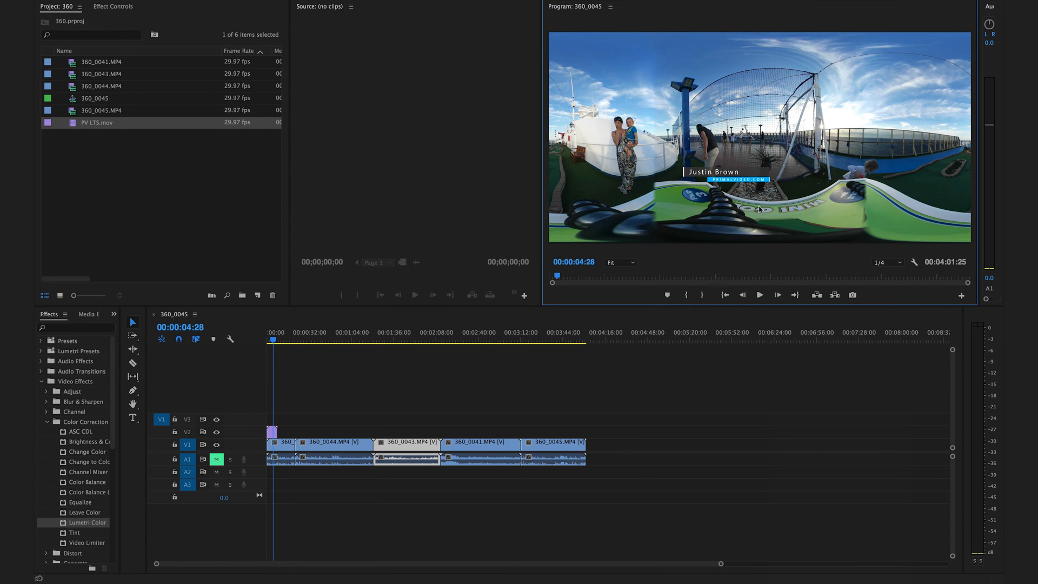
pyautogui.moveTo(288, 344)
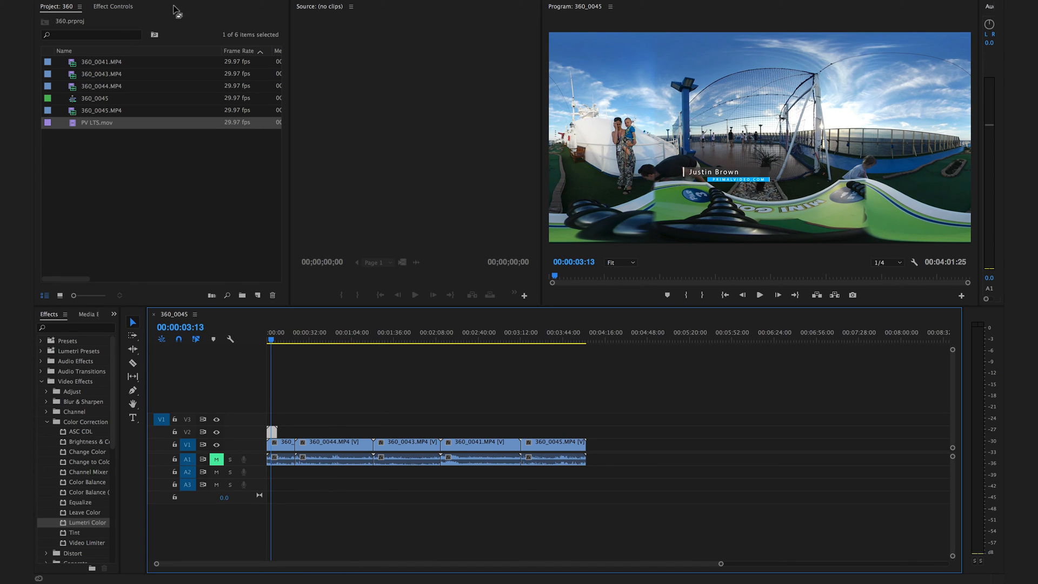
pyautogui.click(113, 6)
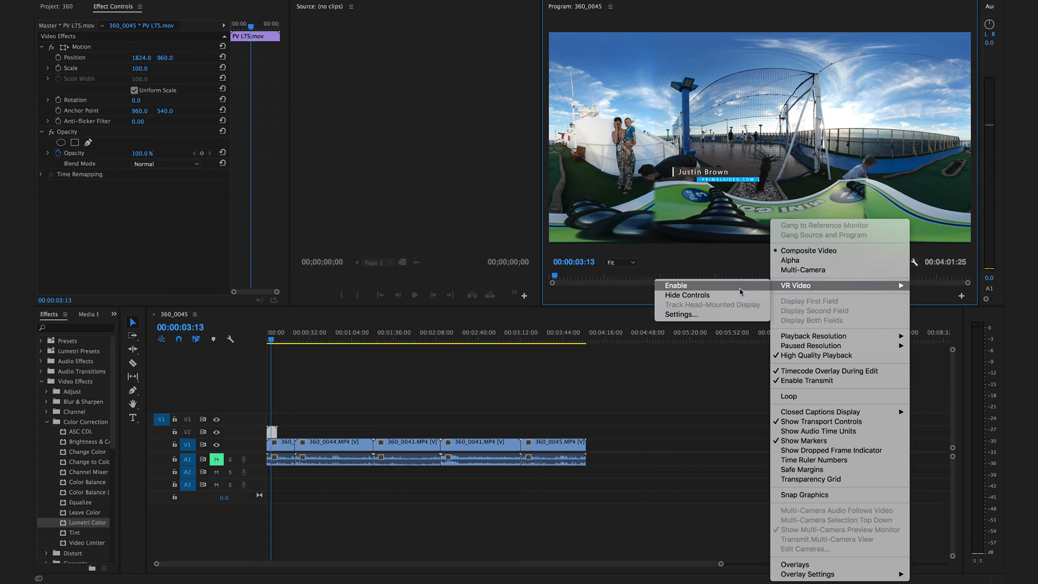
# Step: Re-enable VR Video, set the title to position 909, 1000 and scale 42, then play
pyautogui.click(676, 287)
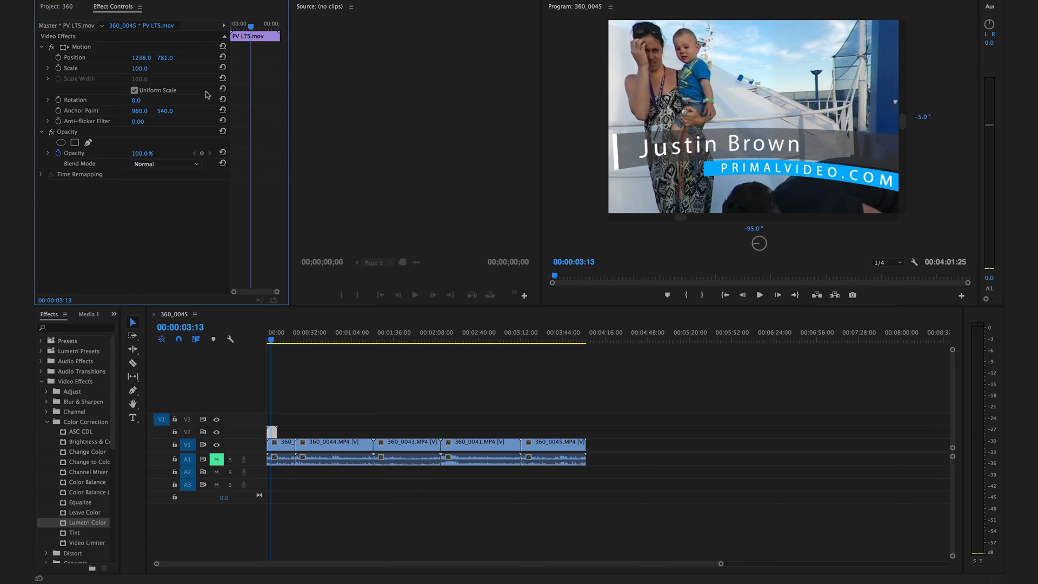
pyautogui.click(758, 295)
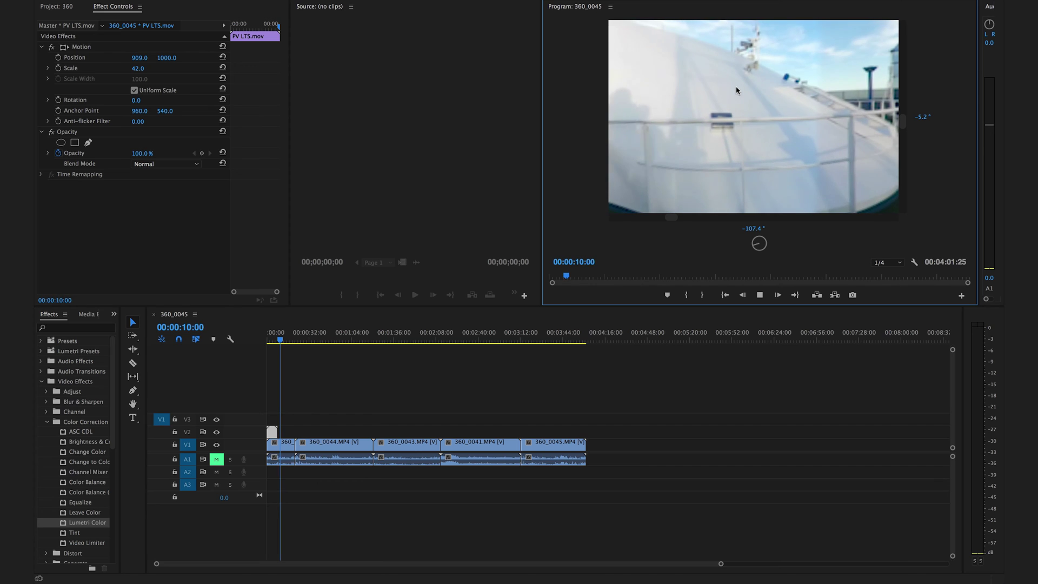
pyautogui.click(760, 295)
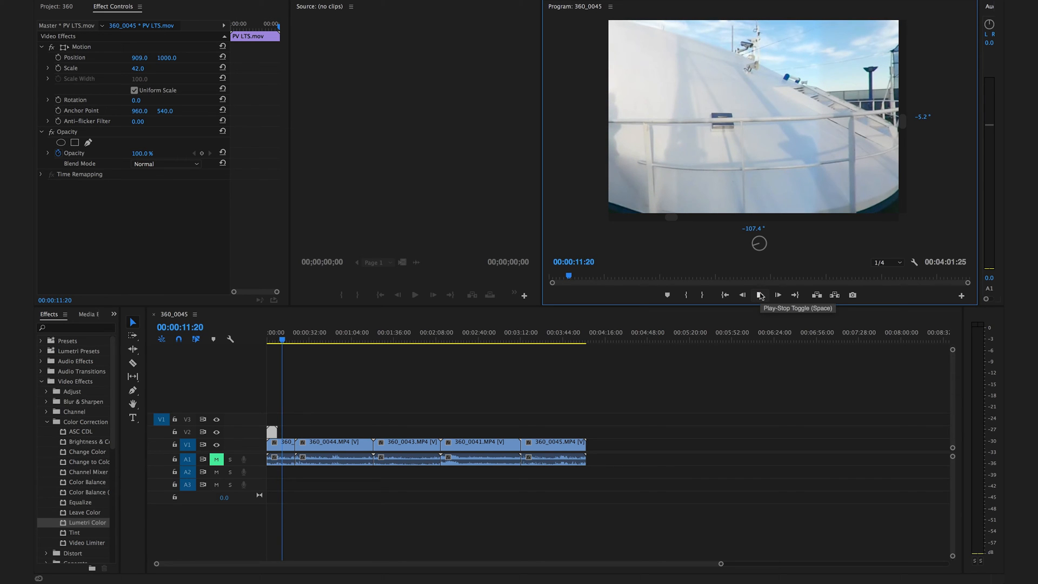
pyautogui.moveTo(760, 294)
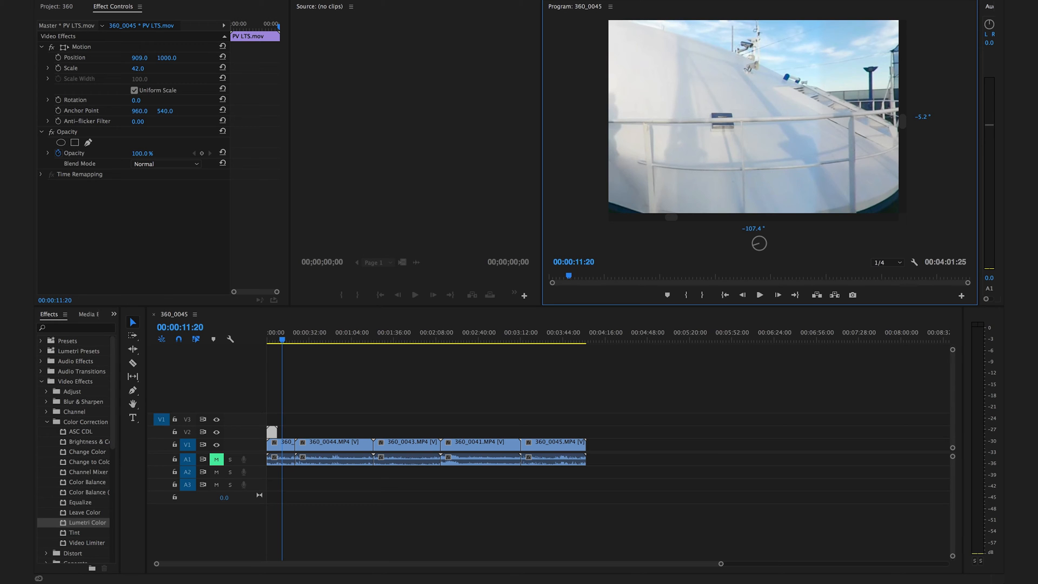
# Step: Move to the deck footage near 26 seconds and uncheck VR Video > Enable
pyautogui.click(51, 6)
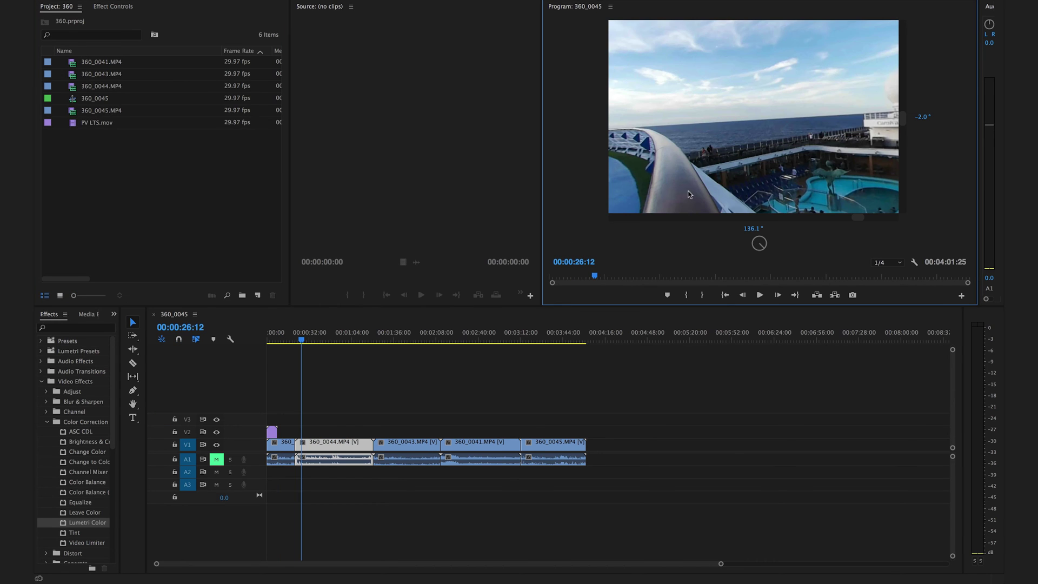
pyautogui.moveTo(132, 418)
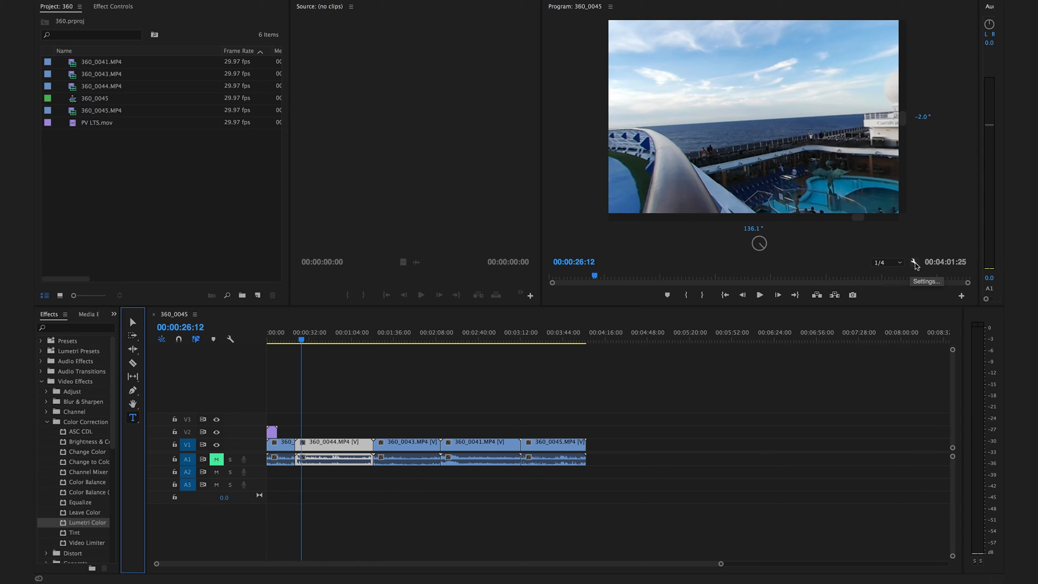
pyautogui.click(916, 265)
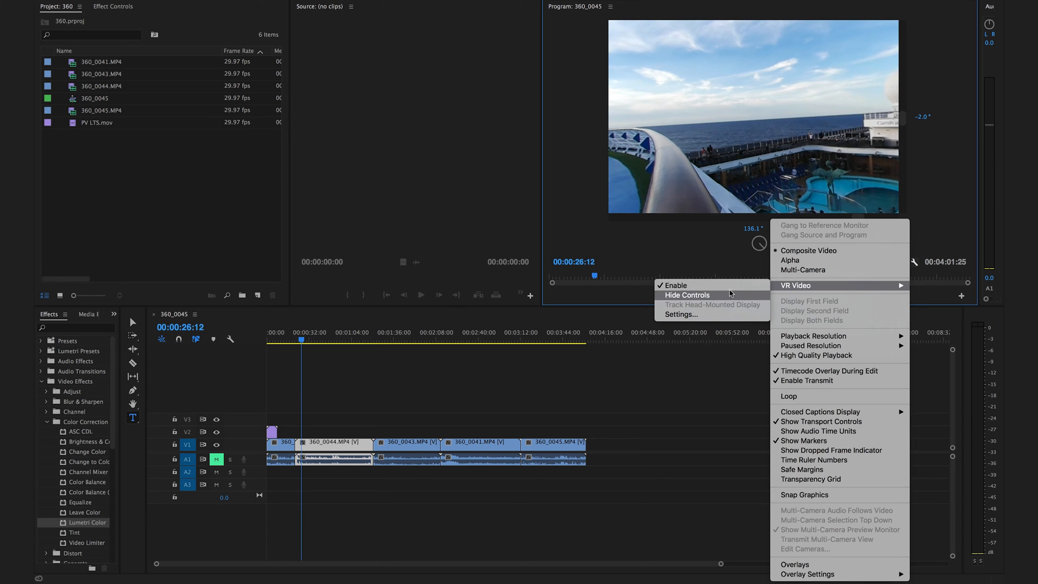
pyautogui.click(675, 286)
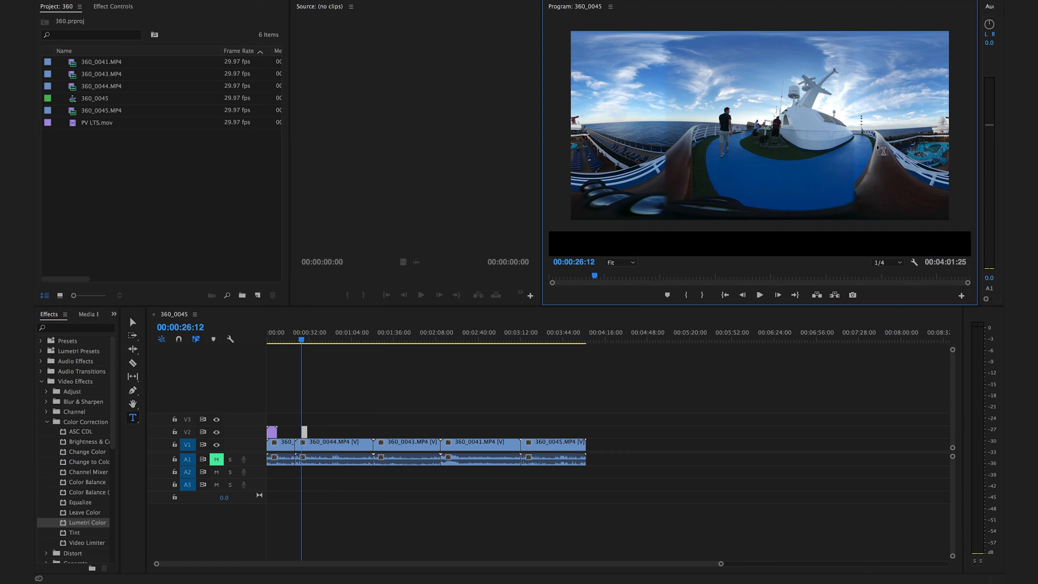
pyautogui.moveTo(863, 5)
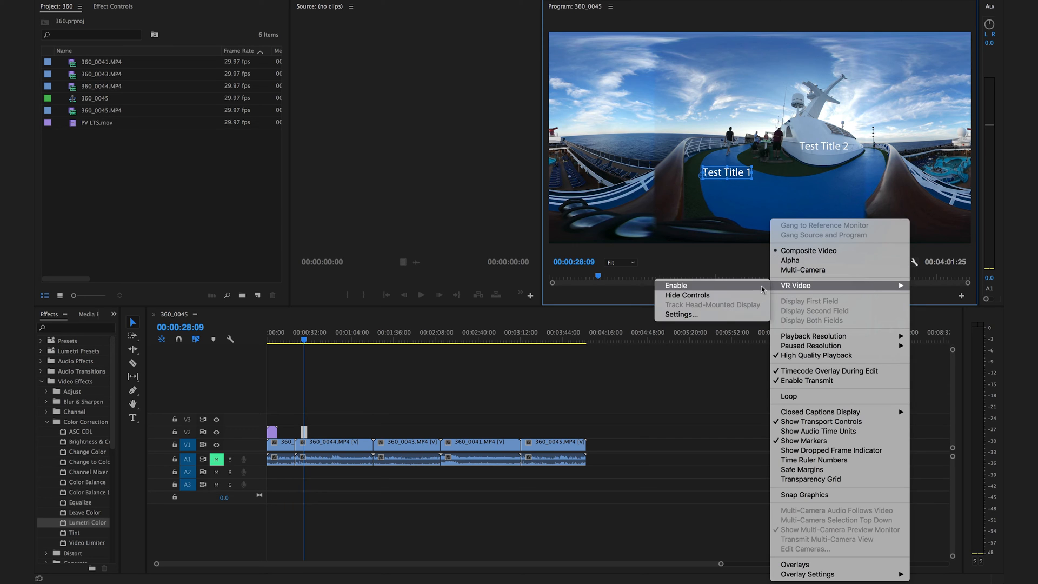
# Step: Re-enable VR viewing, scrub to Test Title 2 around 50 seconds, and play
pyautogui.click(675, 286)
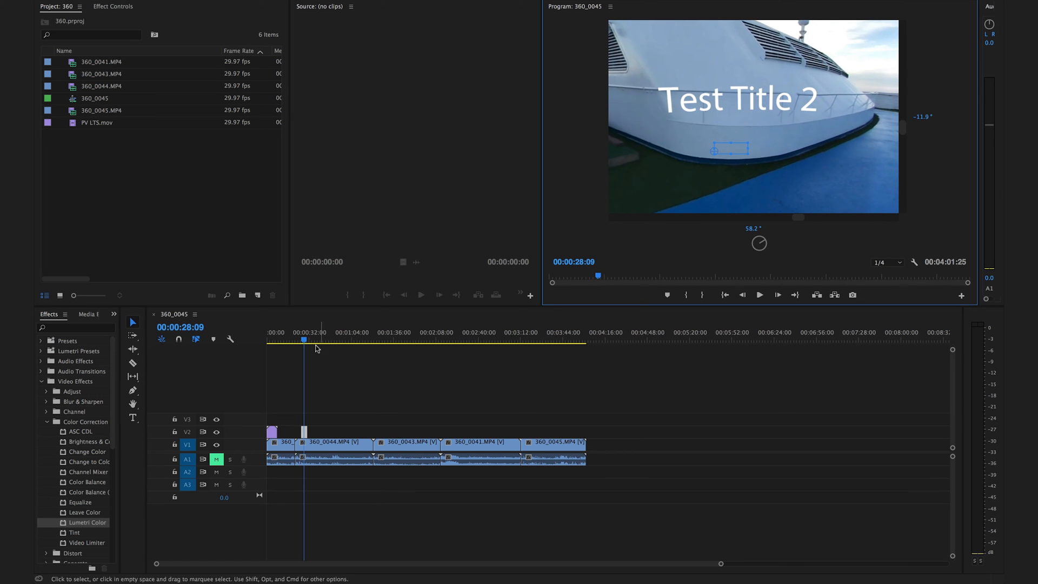
pyautogui.click(300, 339)
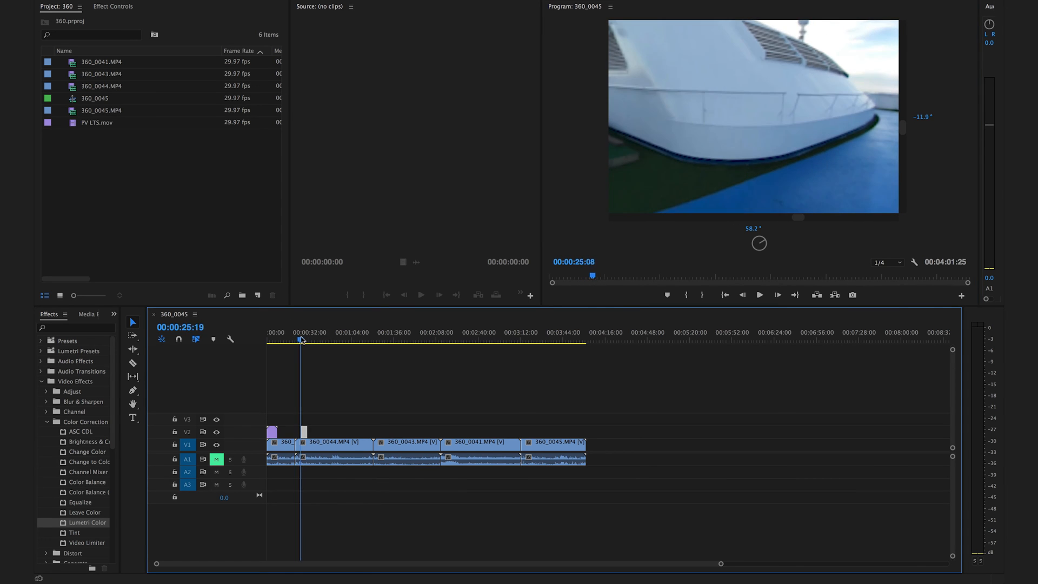
pyautogui.click(305, 340)
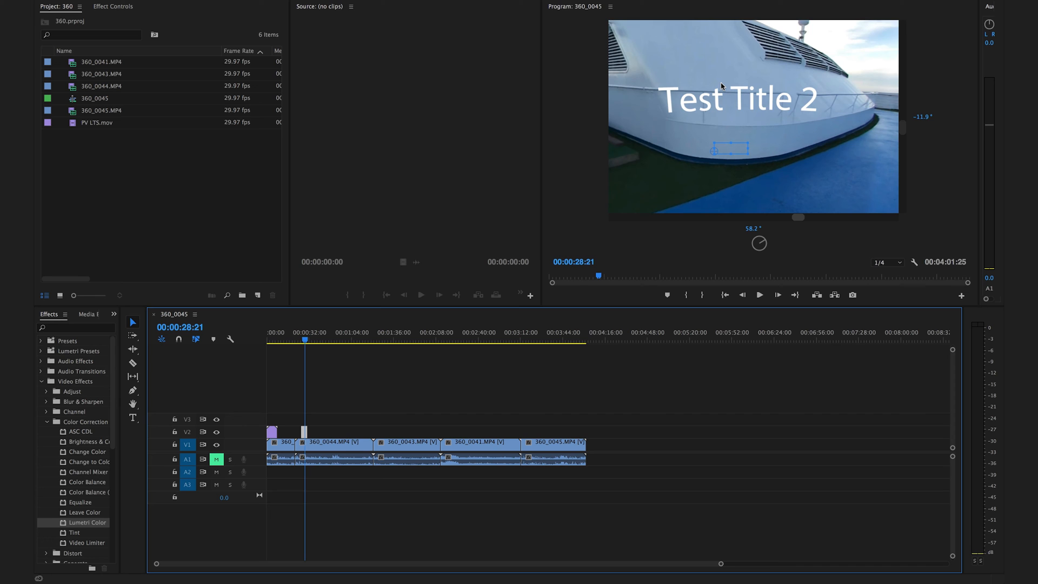
pyautogui.press('ctrl+s')
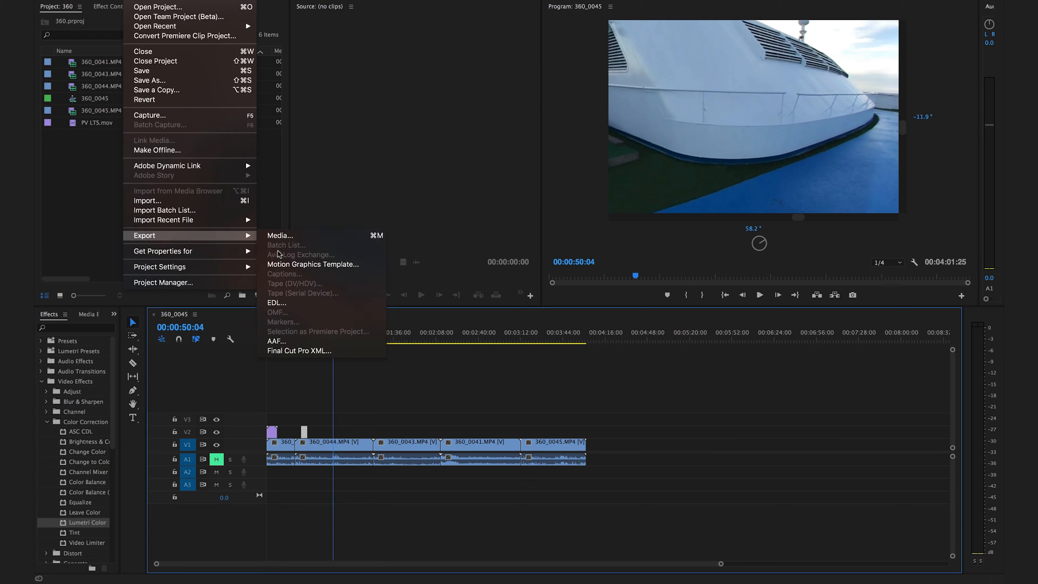
# Step: Open Export Media settings and select the H.264 YouTube 2160p 4K preset
pyautogui.click(280, 235)
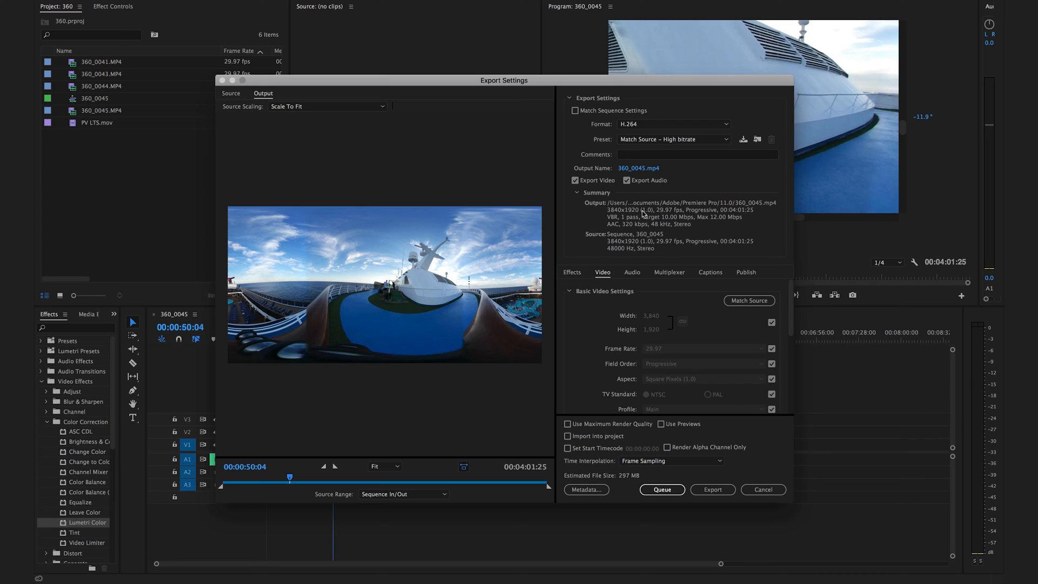
pyautogui.moveTo(722, 142)
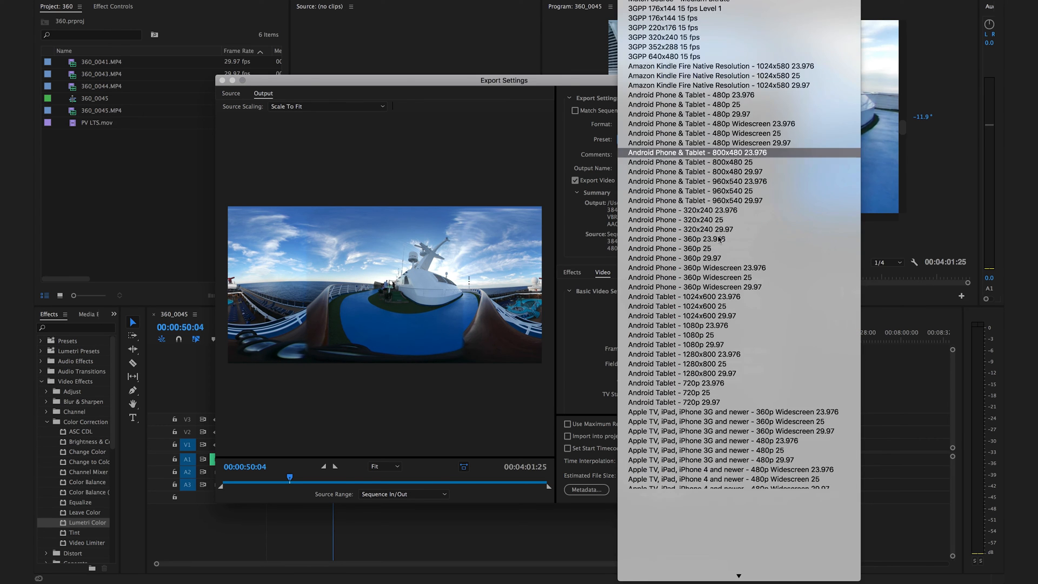
pyautogui.scroll(-3)
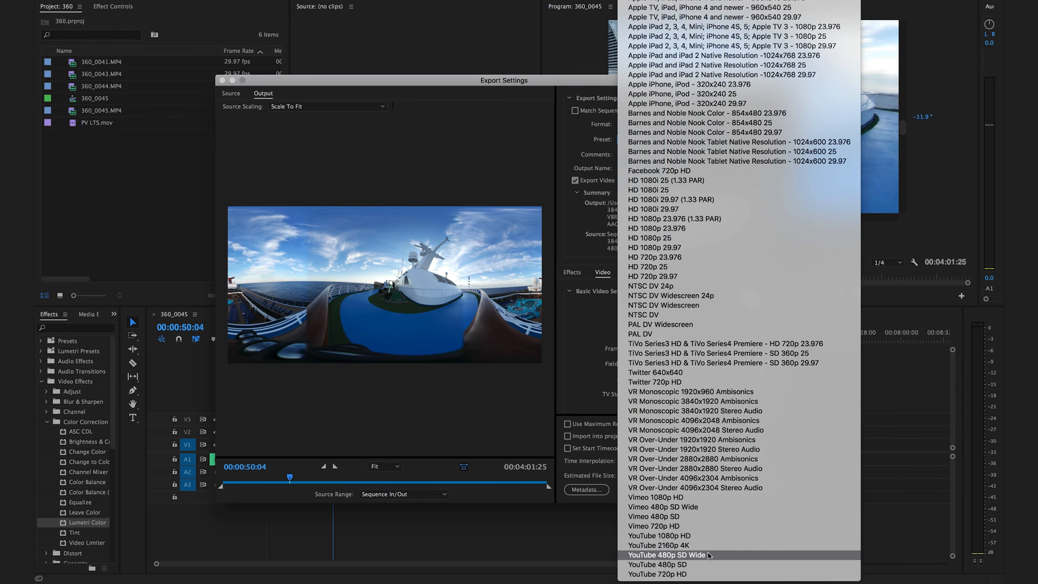
pyautogui.click(666, 545)
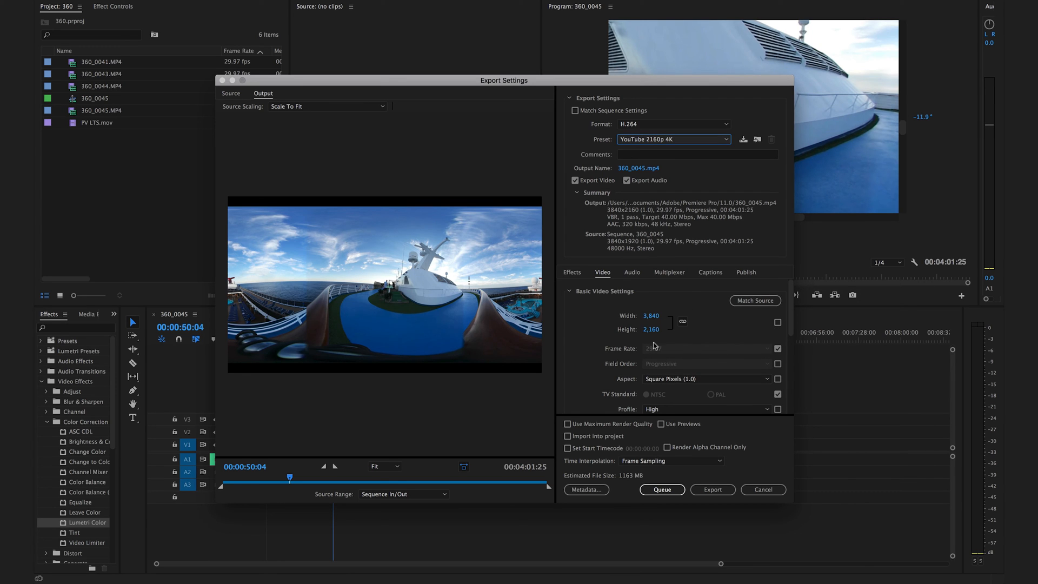
pyautogui.moveTo(683, 303)
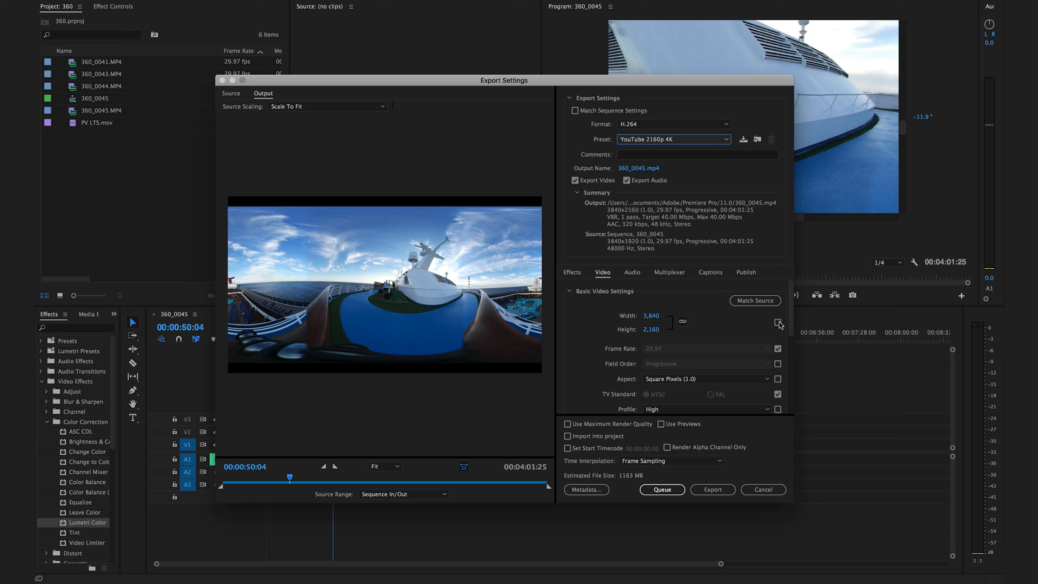
# Step: Match export size to the source's 3840x1920 and tick Video Is VR as monoscopic
pyautogui.click(778, 323)
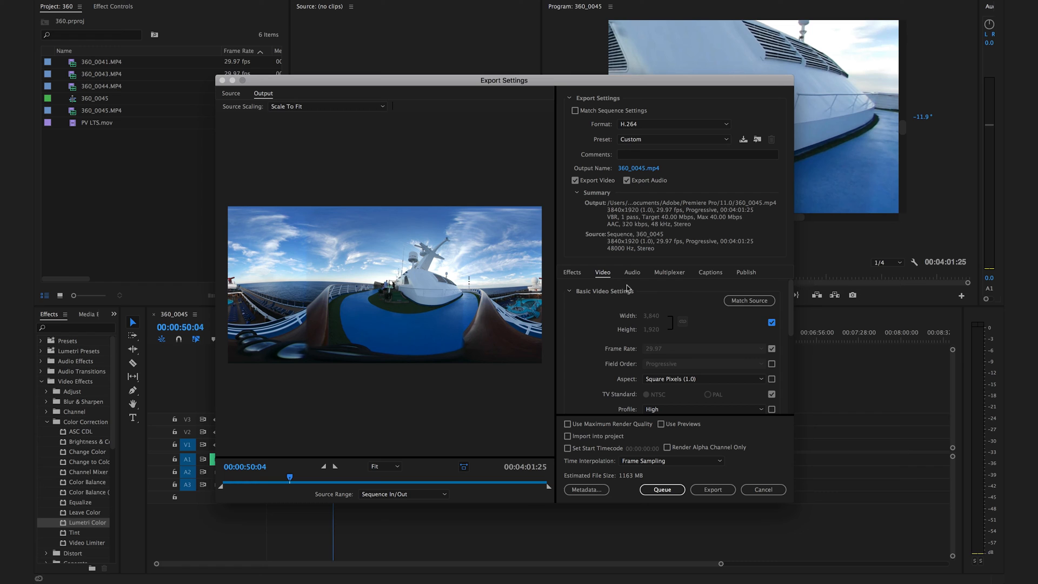
pyautogui.scroll(-3)
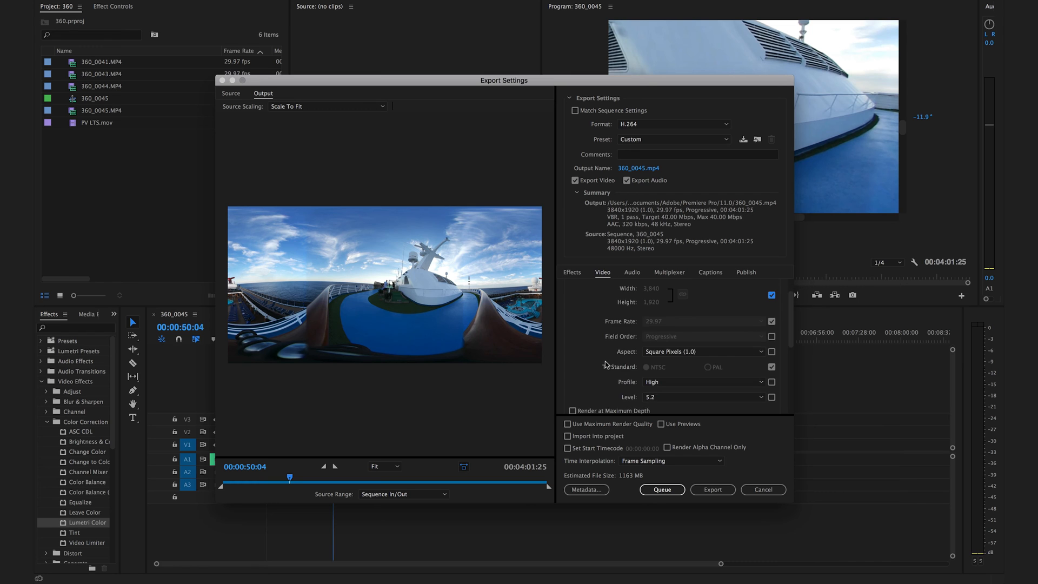
pyautogui.scroll(-3)
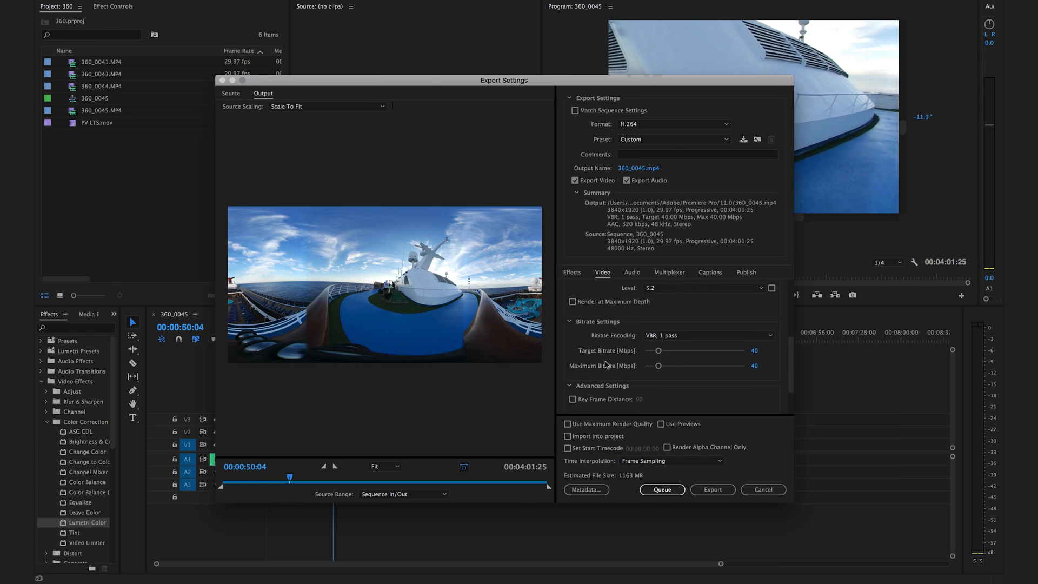
pyautogui.scroll(-3)
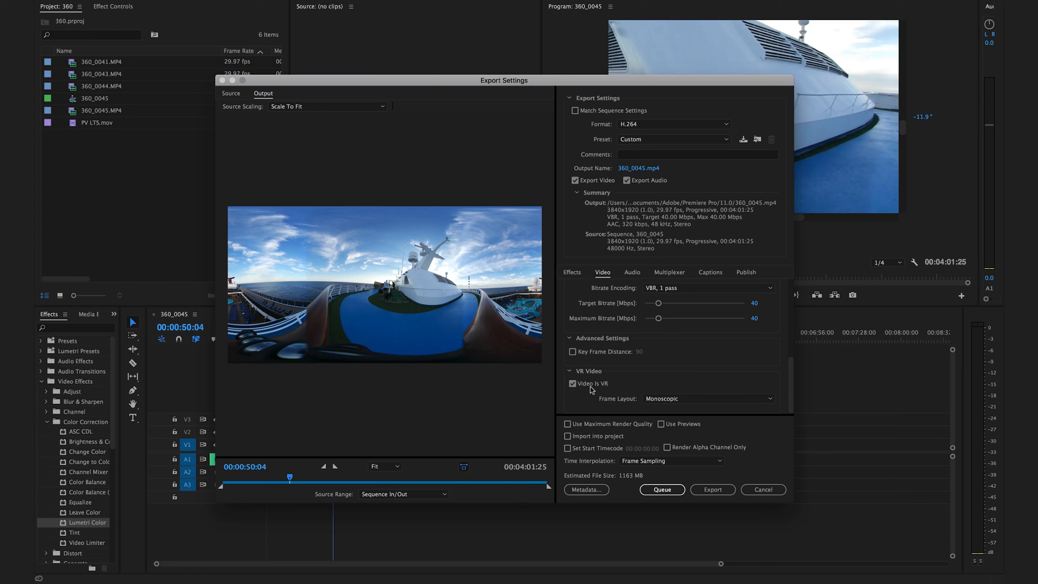
pyautogui.click(572, 384)
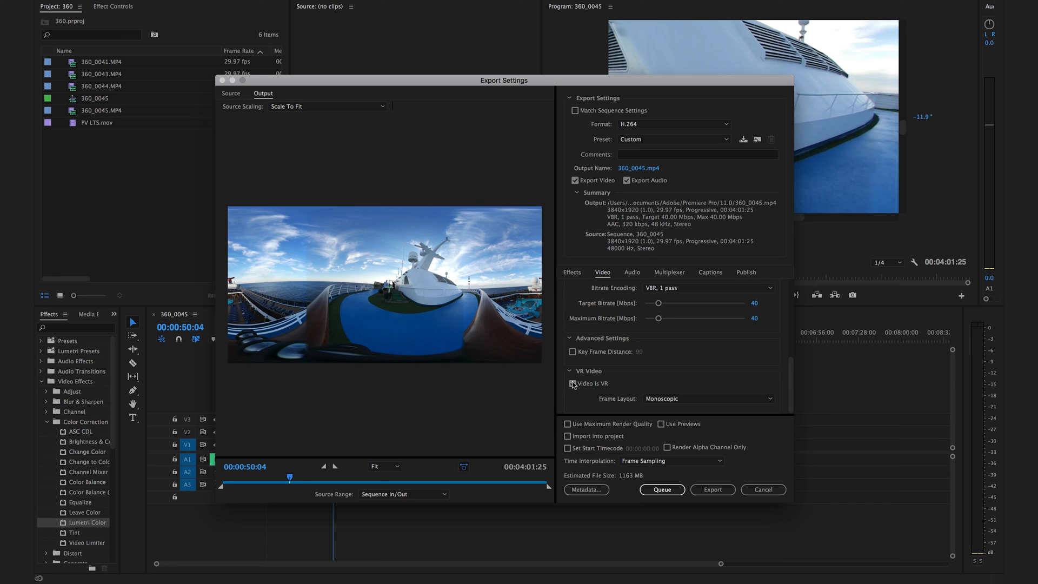
pyautogui.click(573, 383)
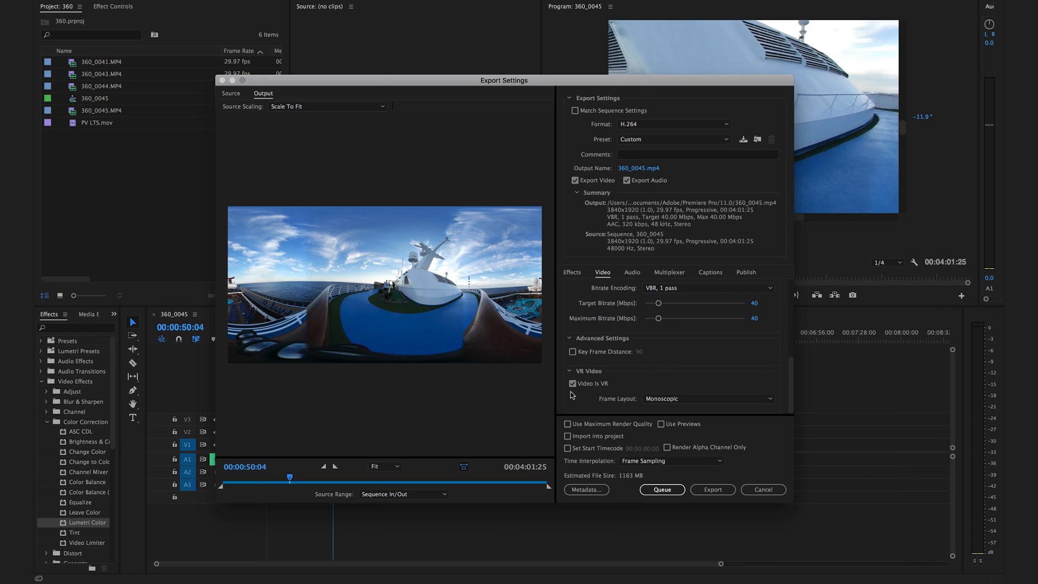
pyautogui.moveTo(633, 368)
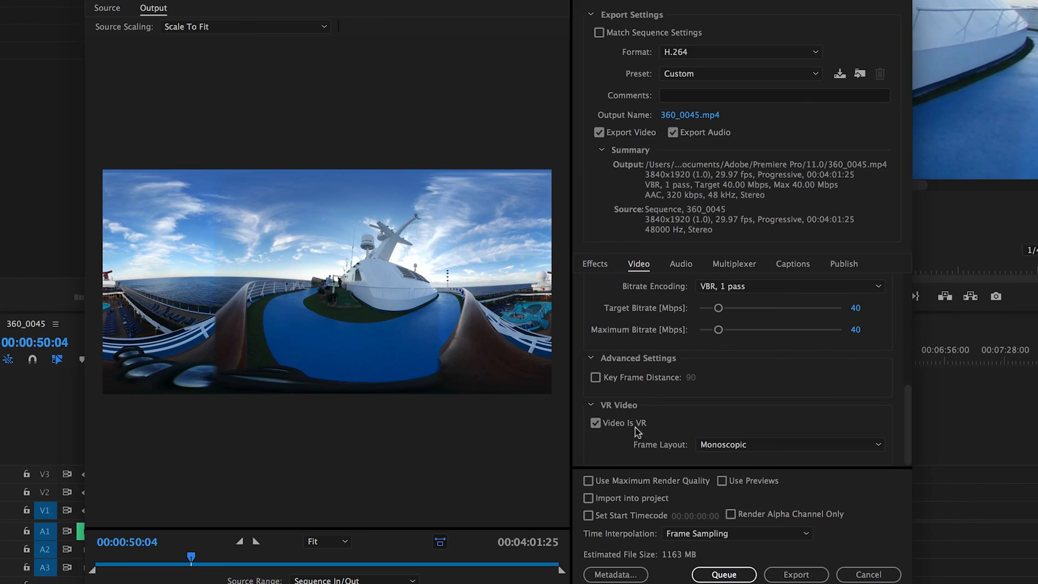
pyautogui.moveTo(583, 418)
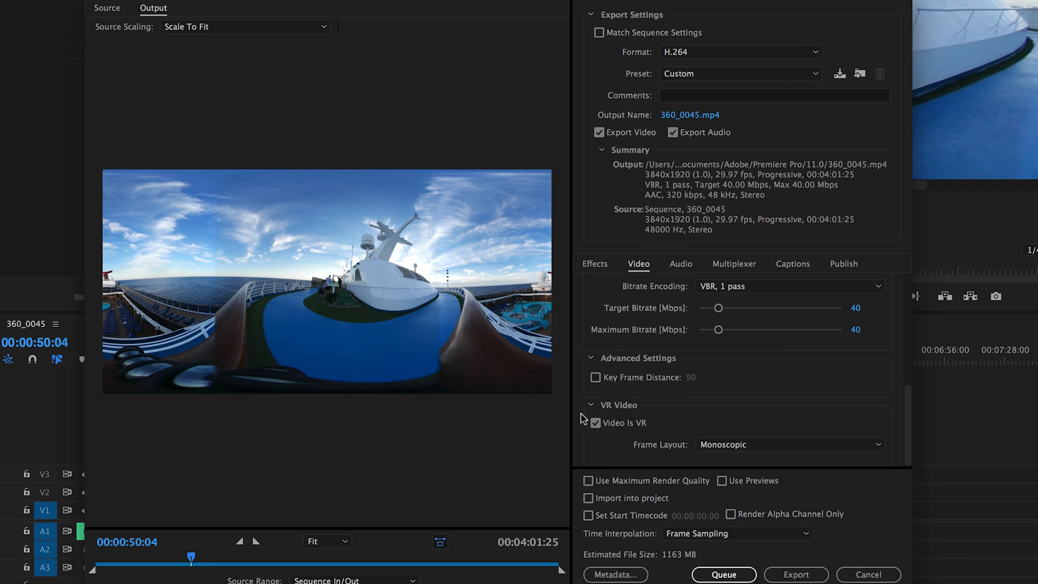